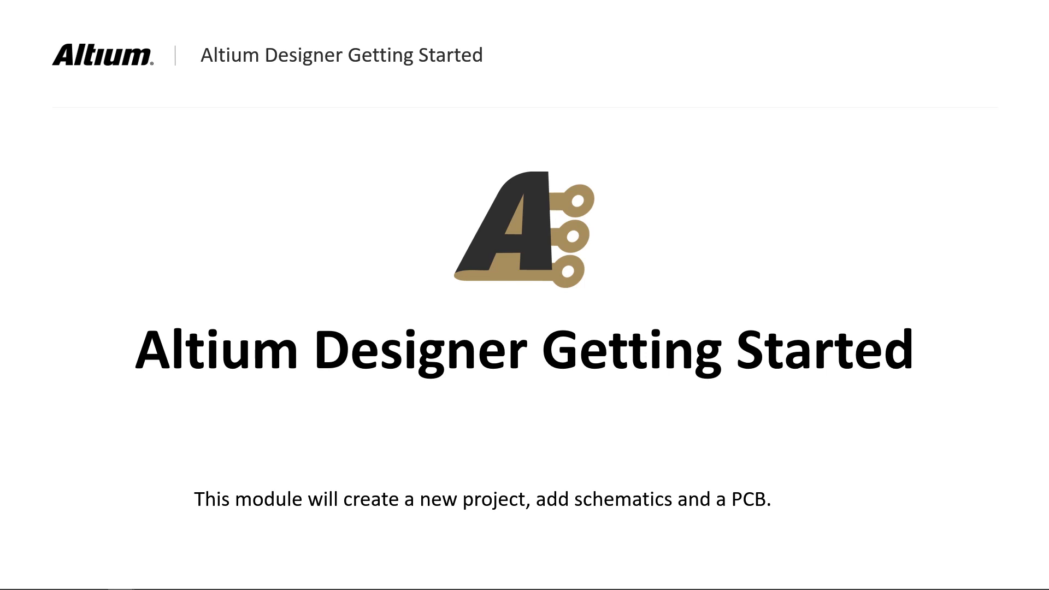
Step: Bring up the New Project settings with PCB Project type and the Default template
{"action": "left_click", "coordinate": [11, 24]}
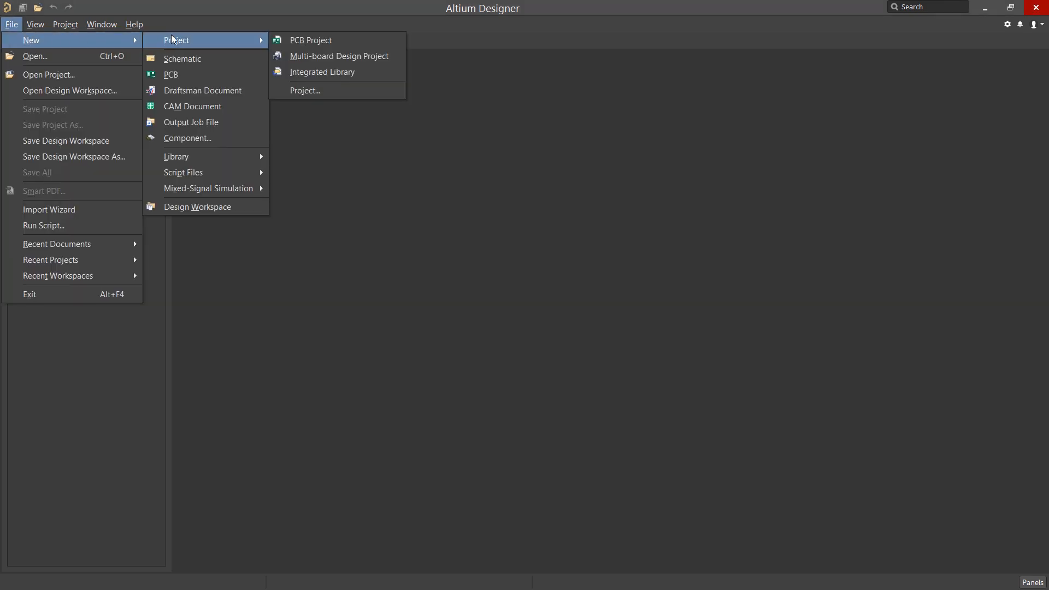
{"action": "mouse_move", "coordinate": [310, 40]}
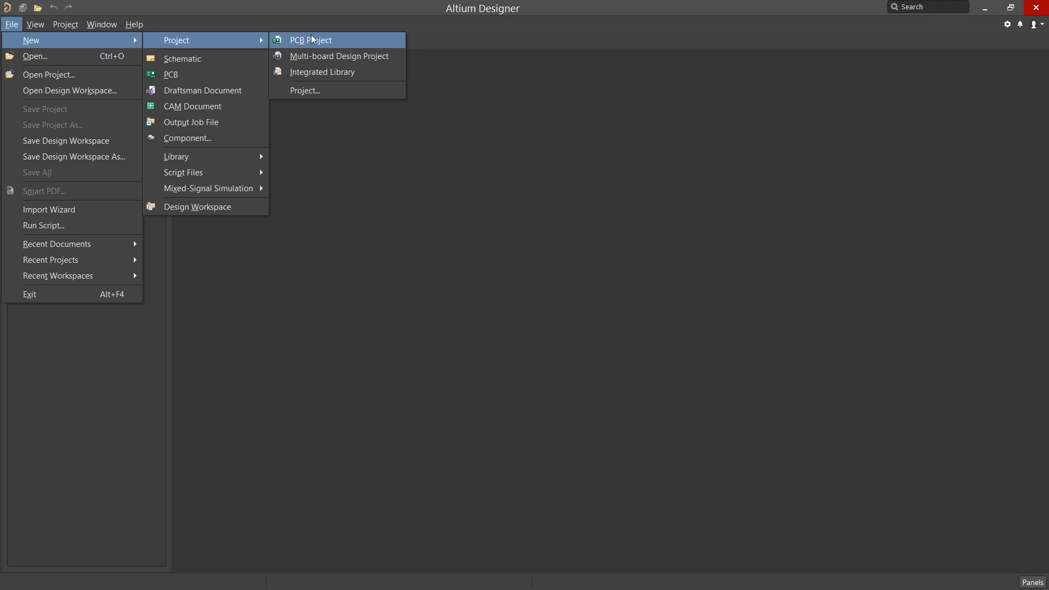
{"action": "mouse_move", "coordinate": [305, 91]}
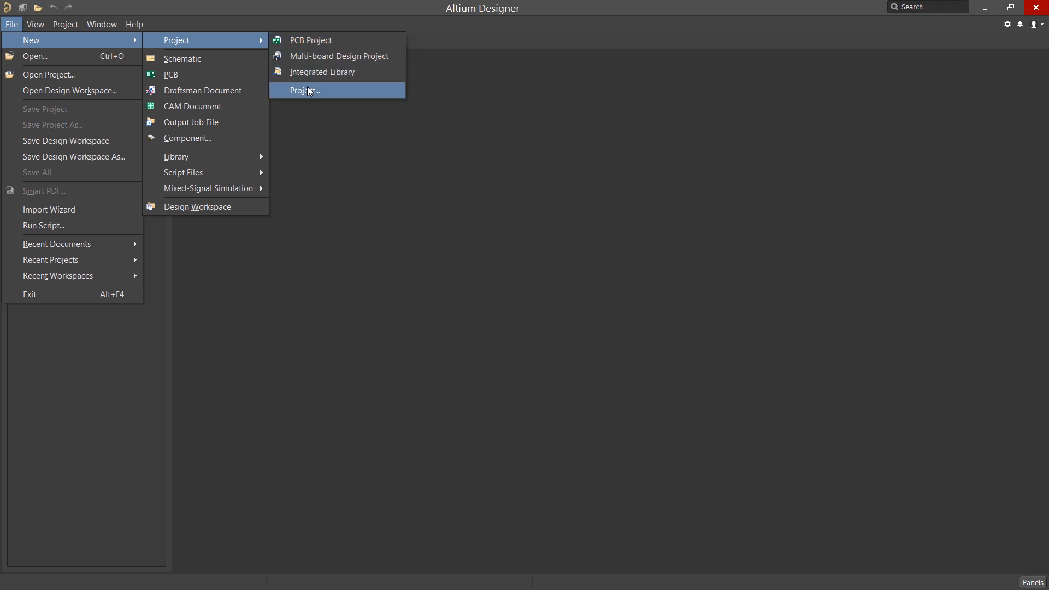
{"action": "left_click", "coordinate": [304, 91]}
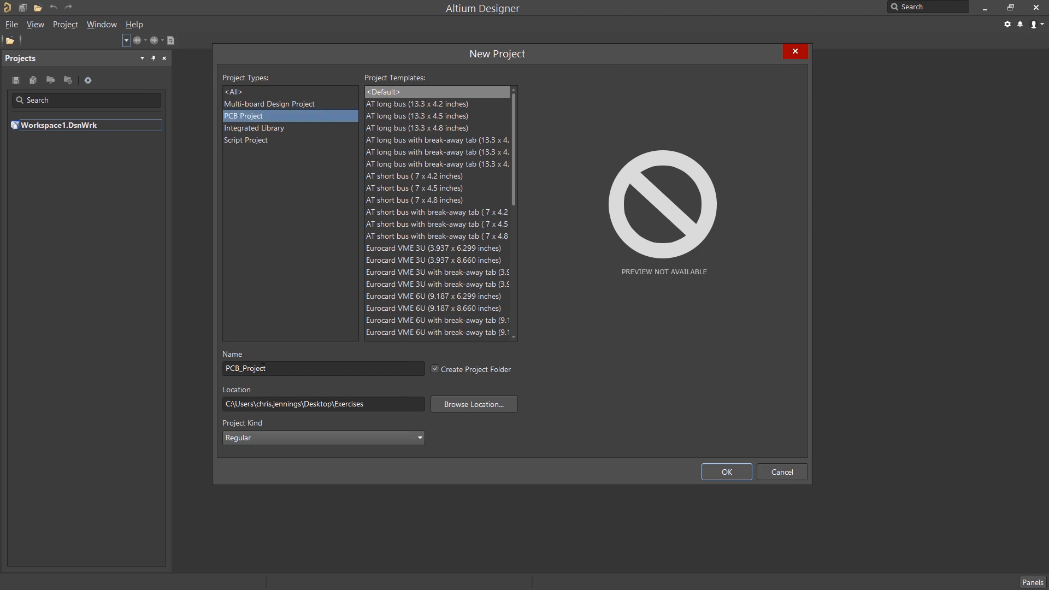
Step: Name the new project Expansion Board
{"action": "triple_click", "coordinate": [323, 368]}
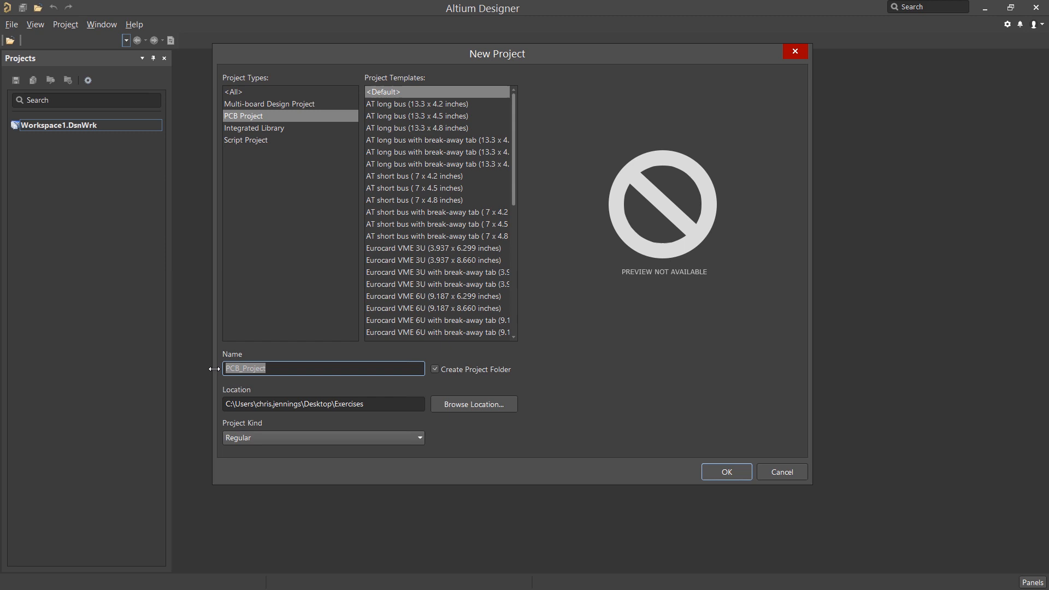
{"action": "type", "text": "Expansion"}
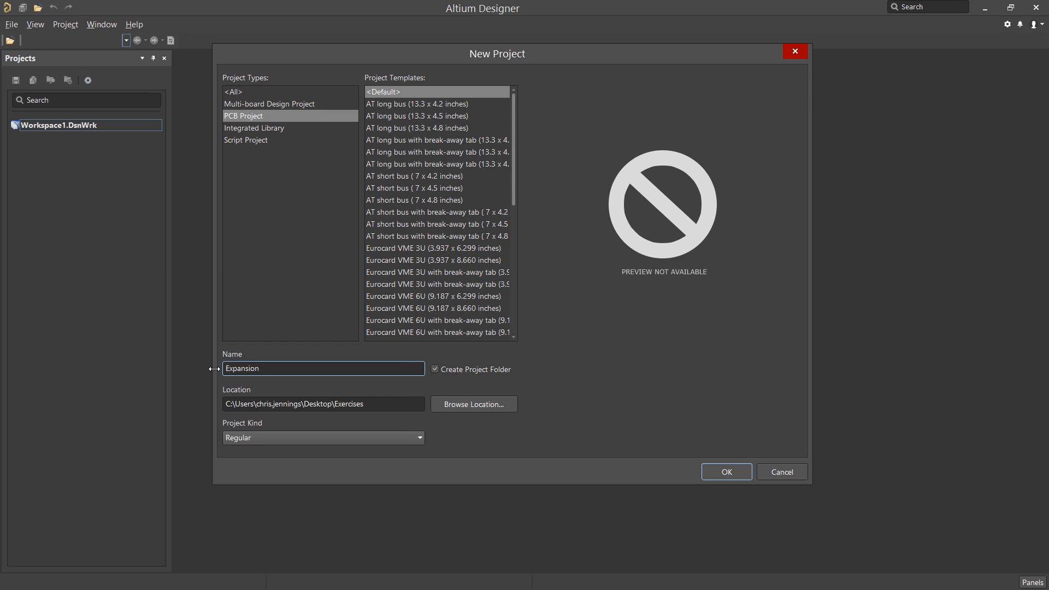
{"action": "type", "text": "Board"}
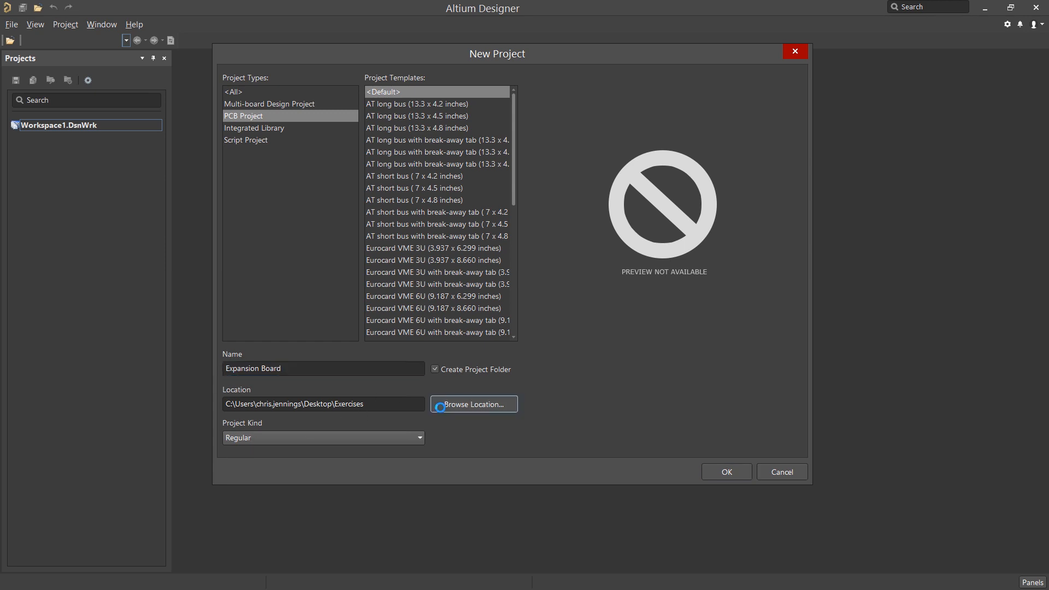
Step: Locate the project in the Exercises folder with its own project folder and create it
{"action": "left_click", "coordinate": [473, 404]}
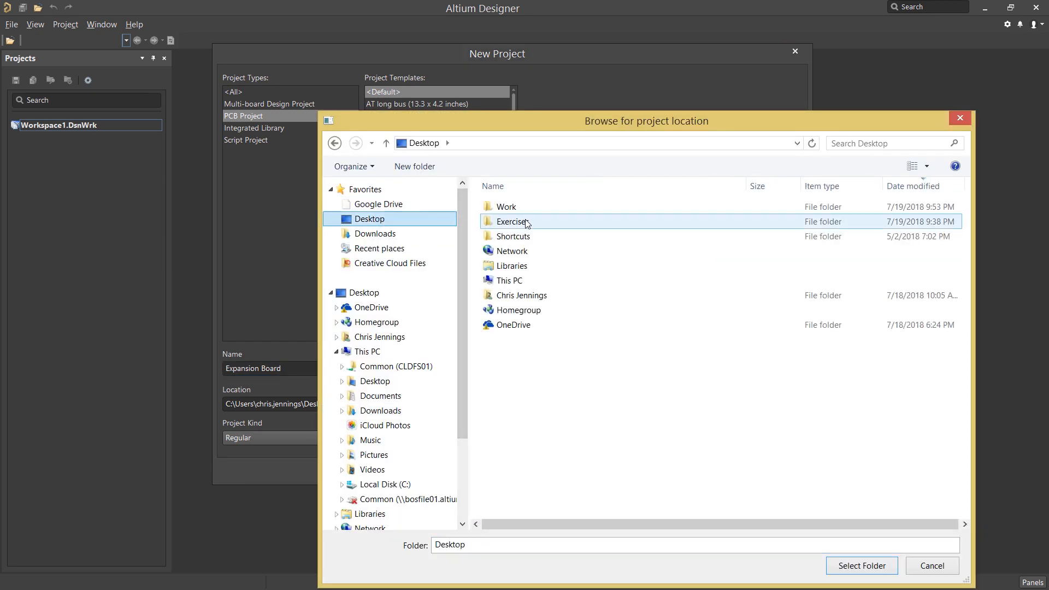
{"action": "left_click", "coordinate": [513, 222]}
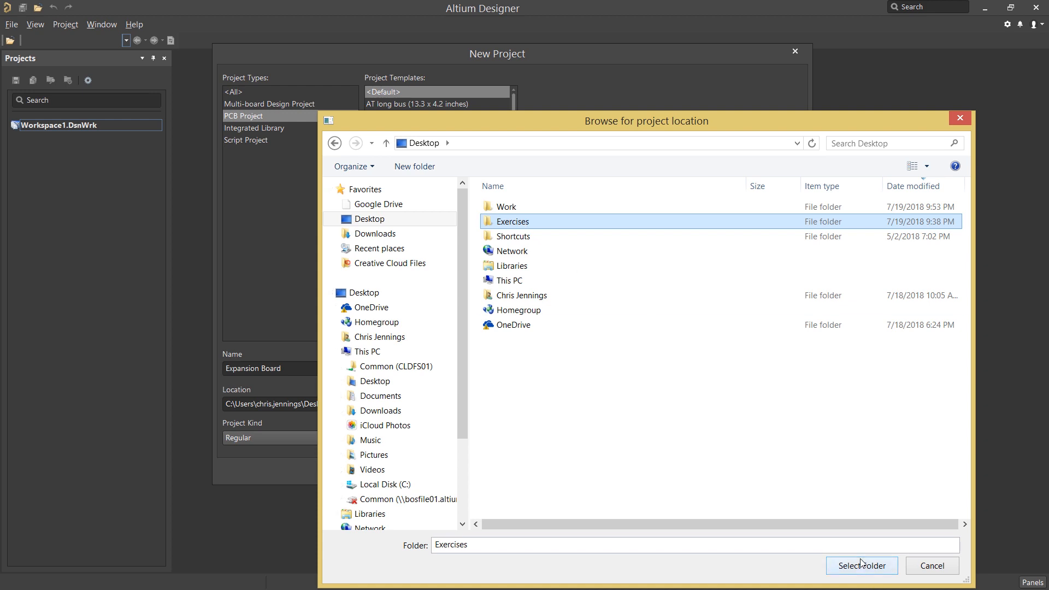
{"action": "left_click", "coordinate": [861, 566]}
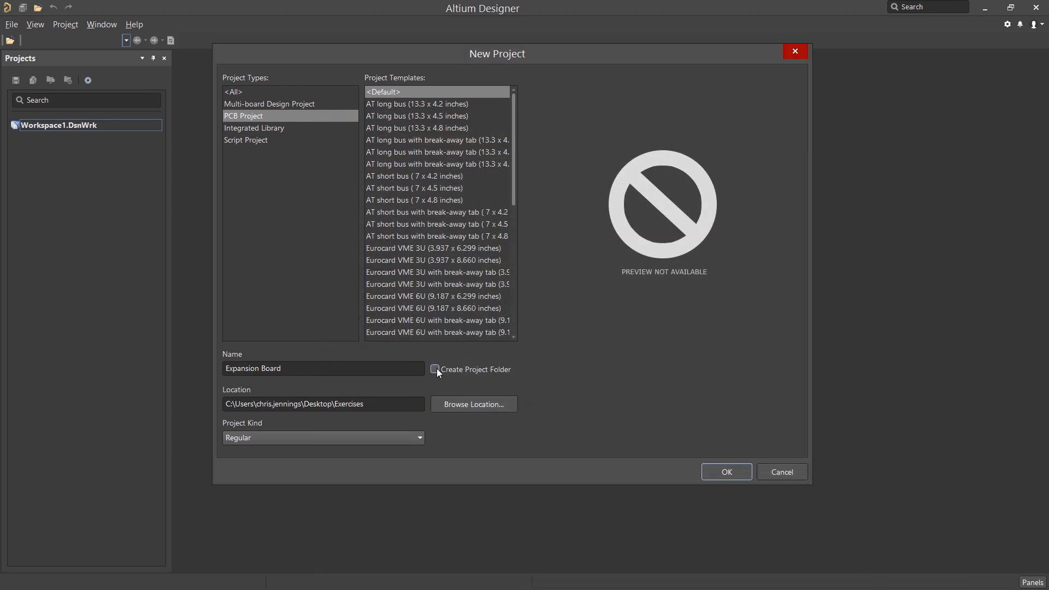
{"action": "left_click", "coordinate": [434, 370]}
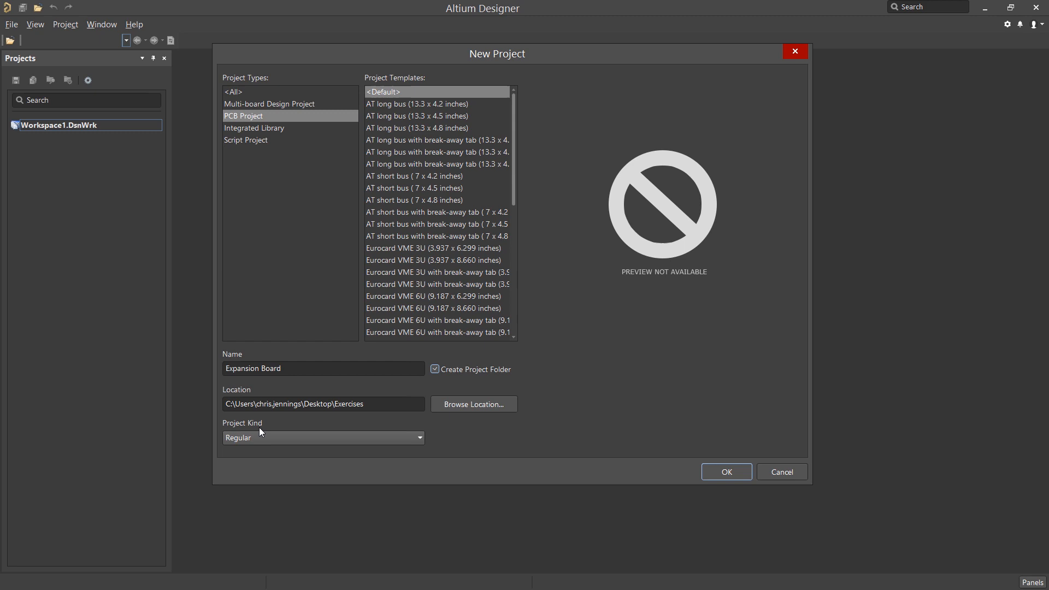
{"action": "left_click", "coordinate": [726, 472]}
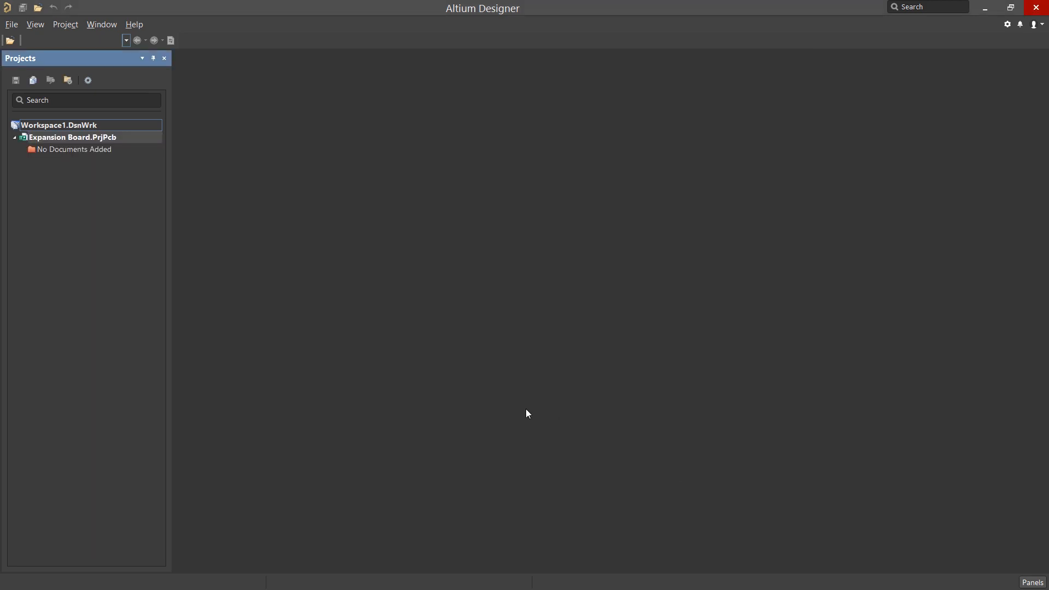
{"action": "mouse_move", "coordinate": [66, 158]}
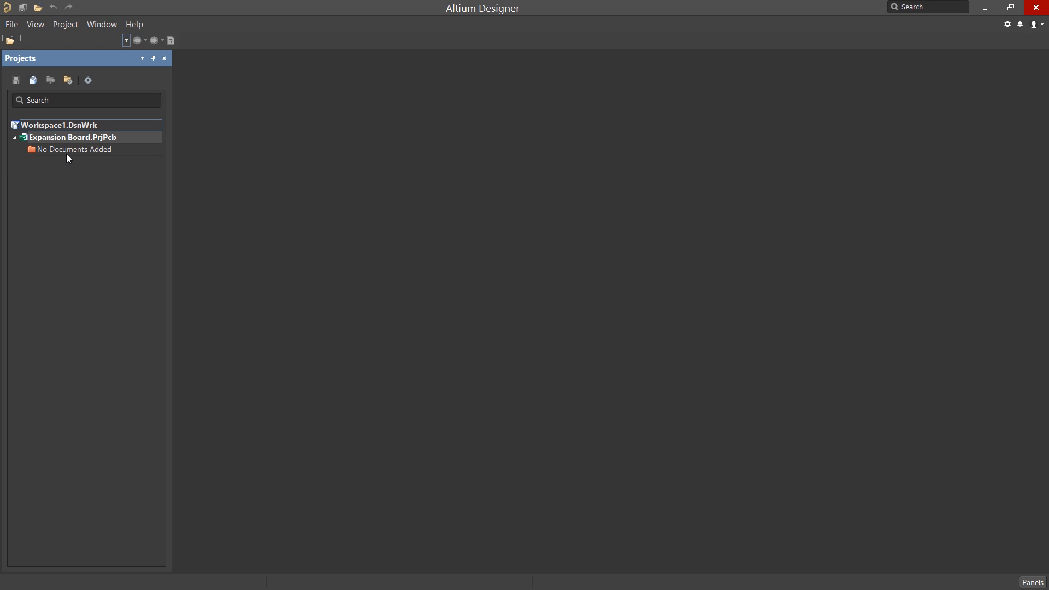
Step: Add a new blank schematic, Sheet1.SchDoc, to the Expansion Board project
{"action": "right_click", "coordinate": [72, 138]}
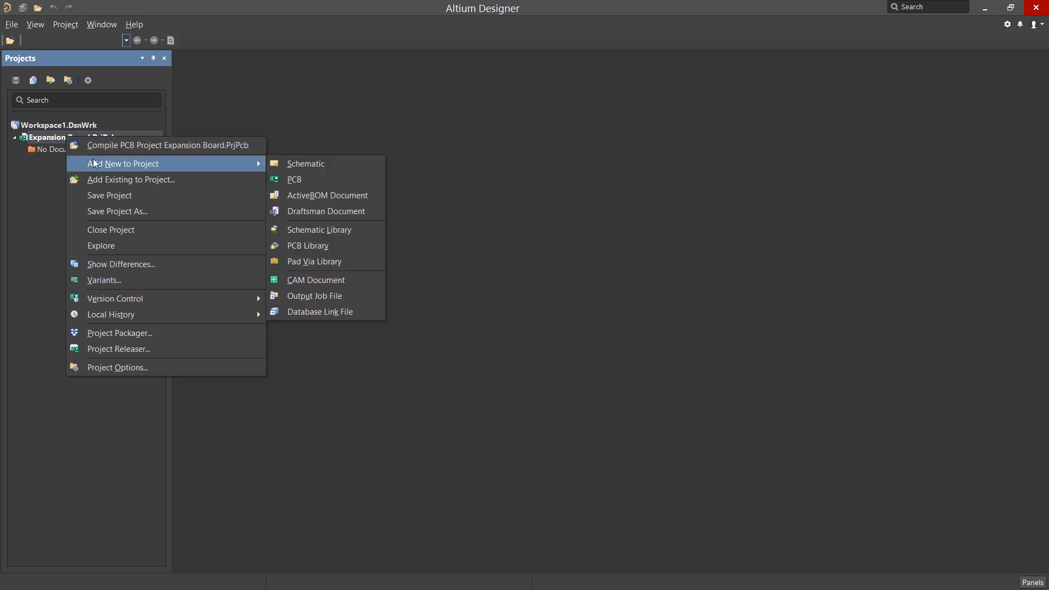
{"action": "mouse_move", "coordinate": [101, 164]}
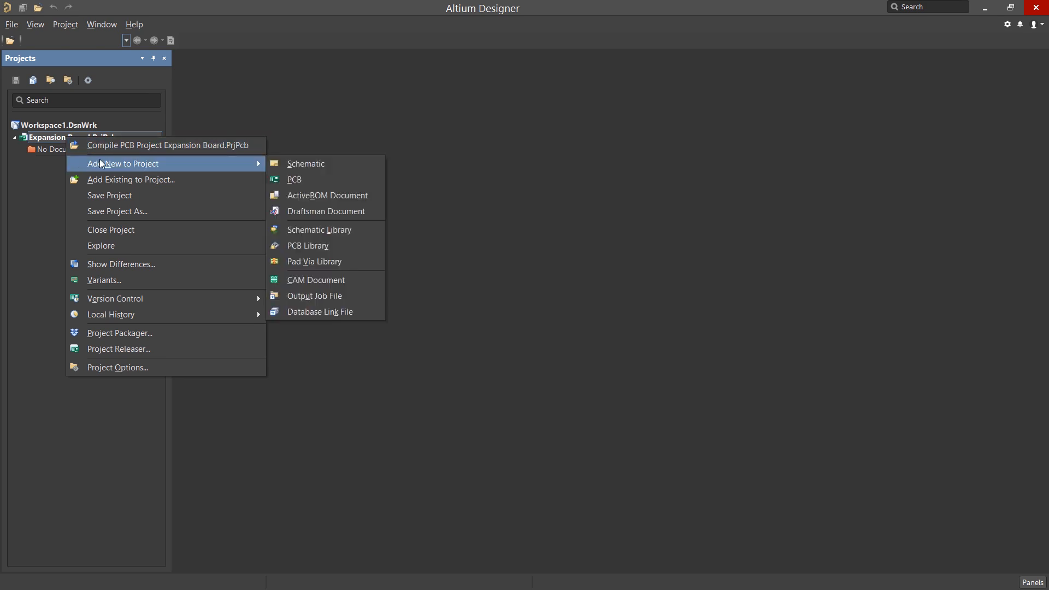
{"action": "mouse_move", "coordinate": [306, 164]}
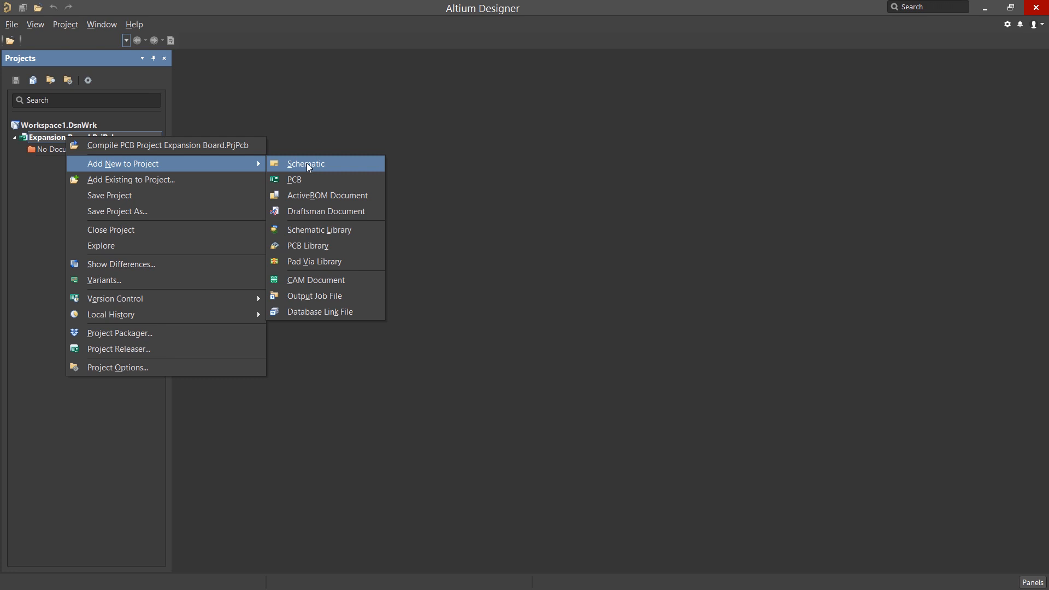
{"action": "left_click", "coordinate": [305, 163]}
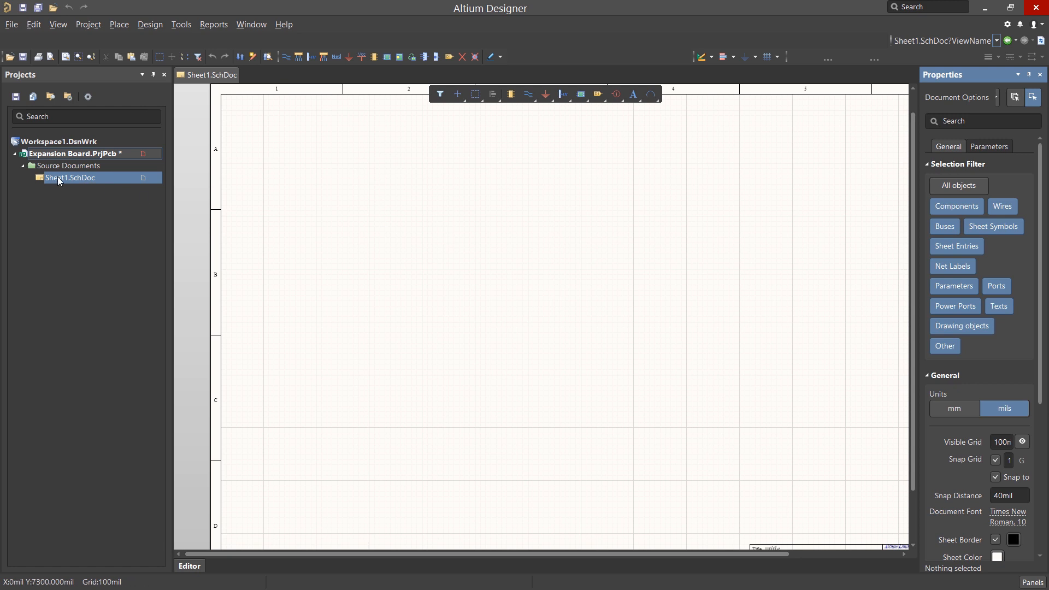
Step: Save Sheet1.SchDoc under the new name Expansion Board.SchDoc
{"action": "right_click", "coordinate": [70, 177]}
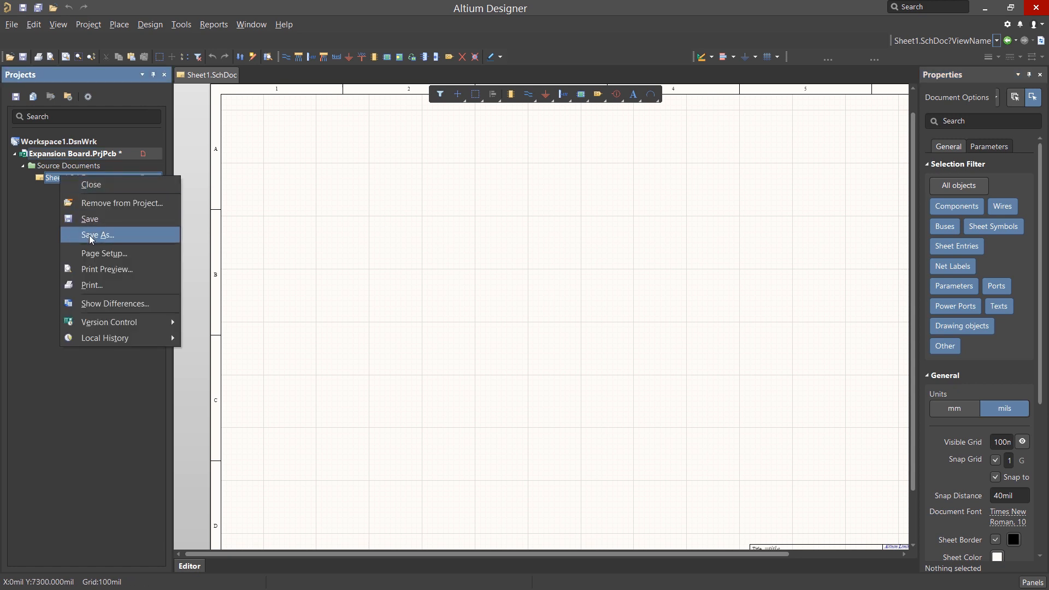
{"action": "left_click", "coordinate": [97, 235]}
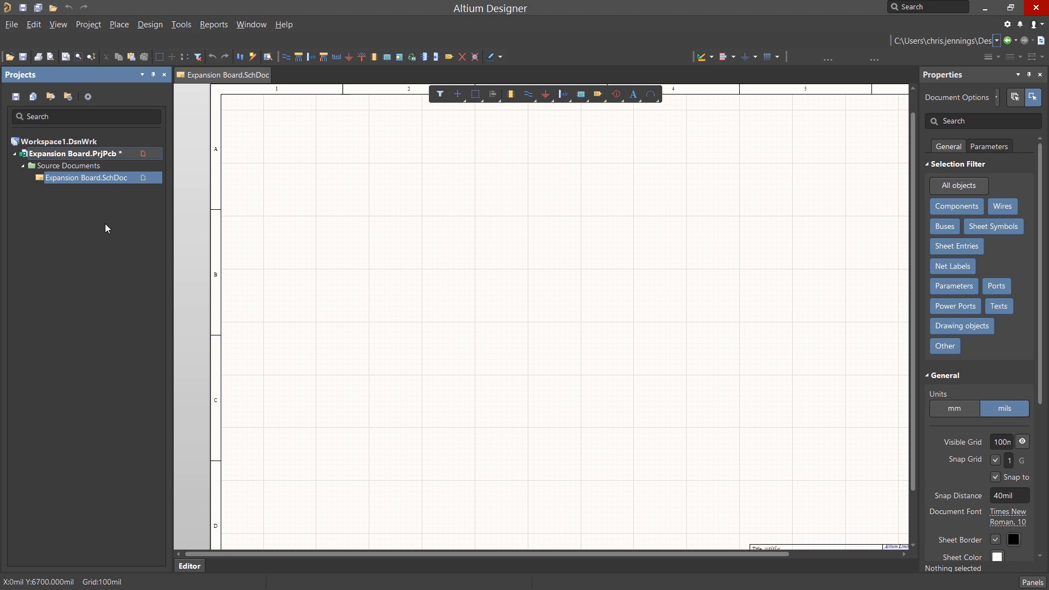
{"action": "mouse_move", "coordinate": [98, 158]}
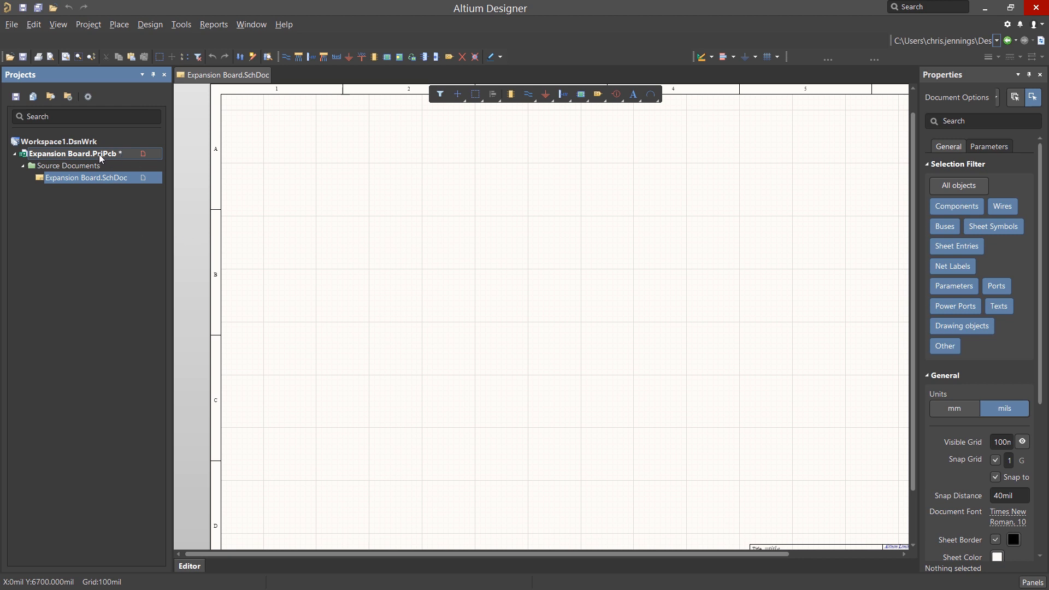
{"action": "mouse_move", "coordinate": [99, 153]}
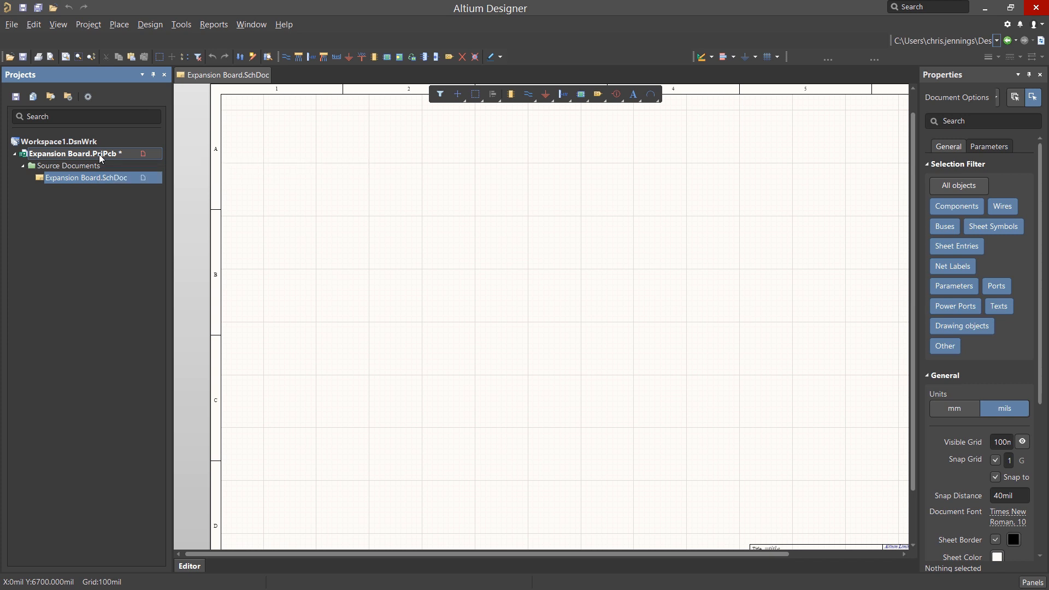
Step: Save the Expansion Board project with its blank schematic still open
{"action": "right_click", "coordinate": [73, 153]}
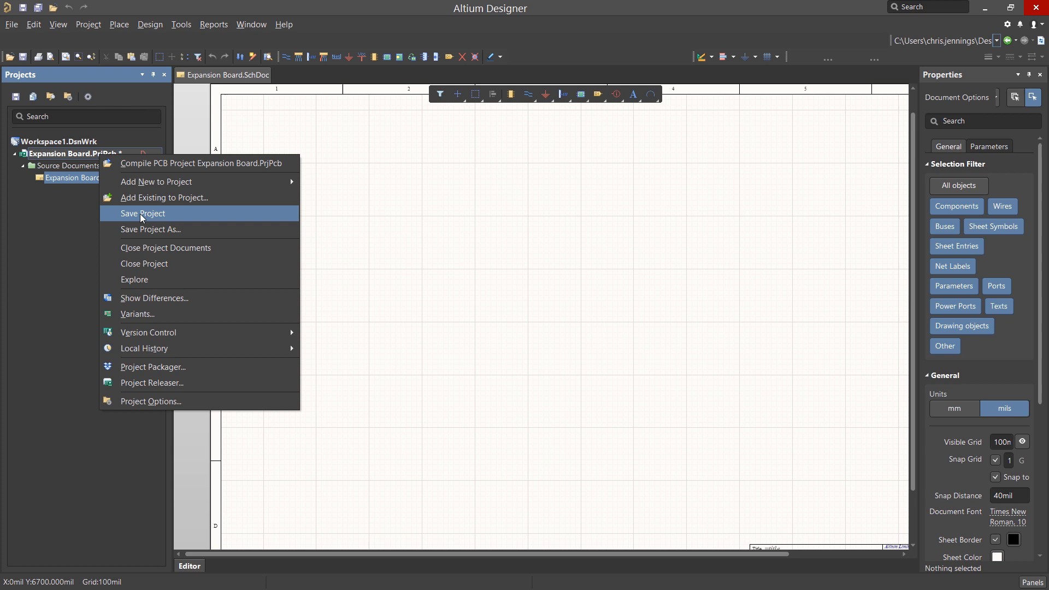
{"action": "left_click", "coordinate": [141, 213]}
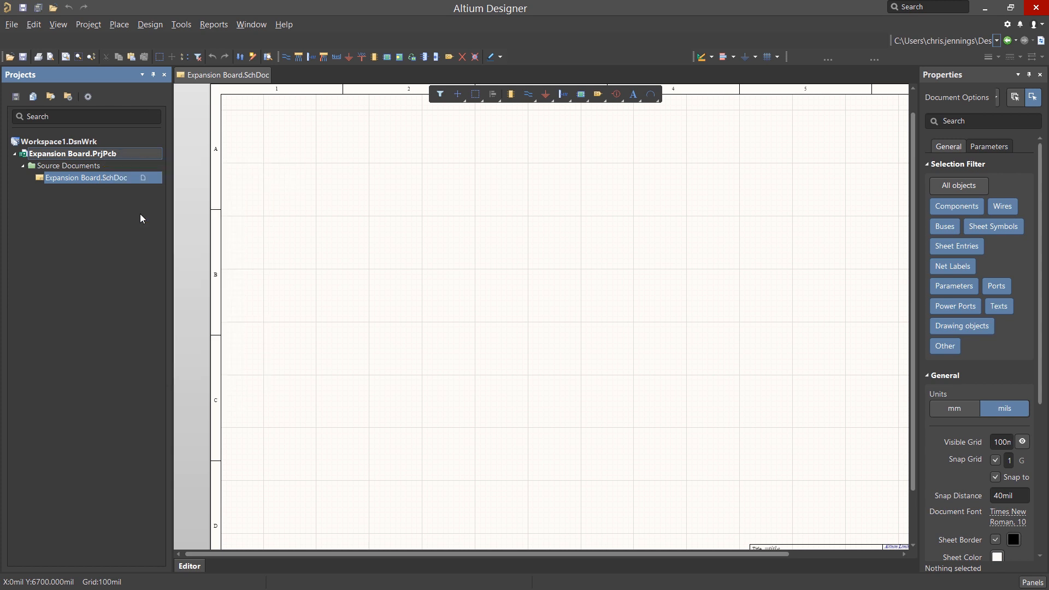
{"action": "mouse_move", "coordinate": [111, 220]}
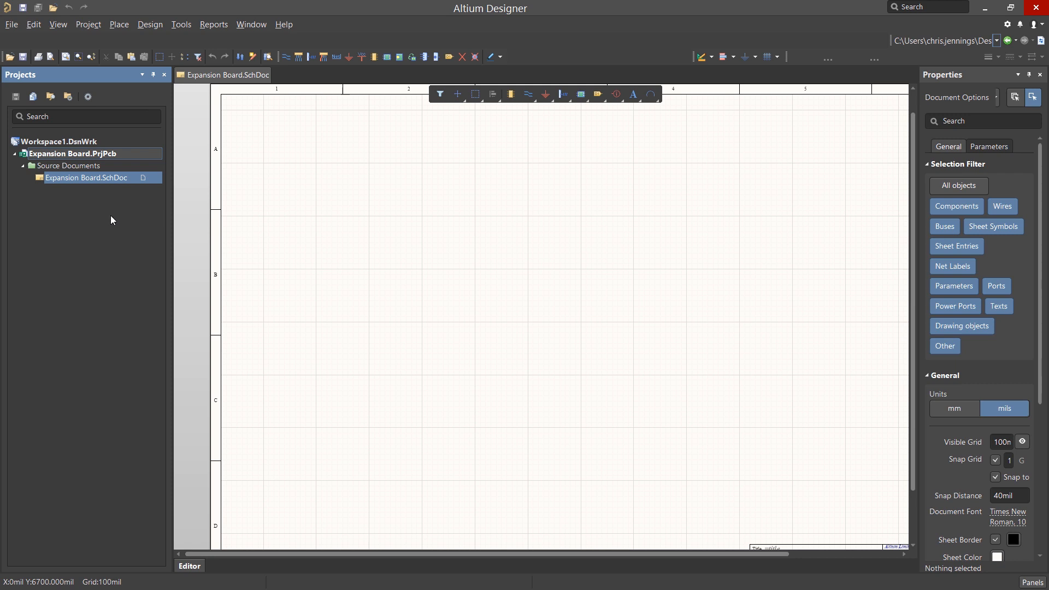
{"action": "mouse_move", "coordinate": [108, 222]}
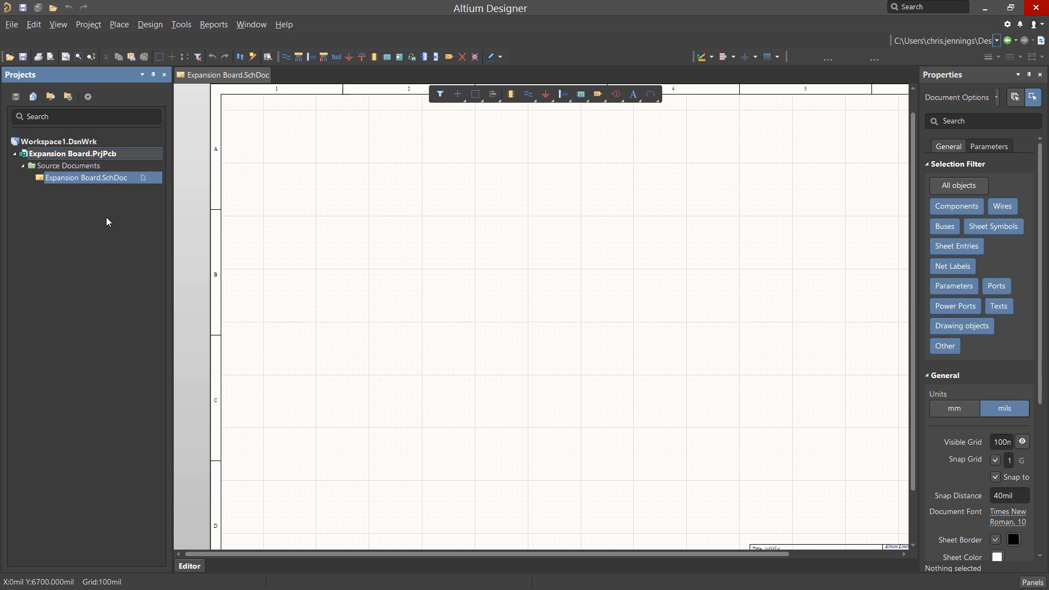
{"action": "mouse_move", "coordinate": [335, 176]}
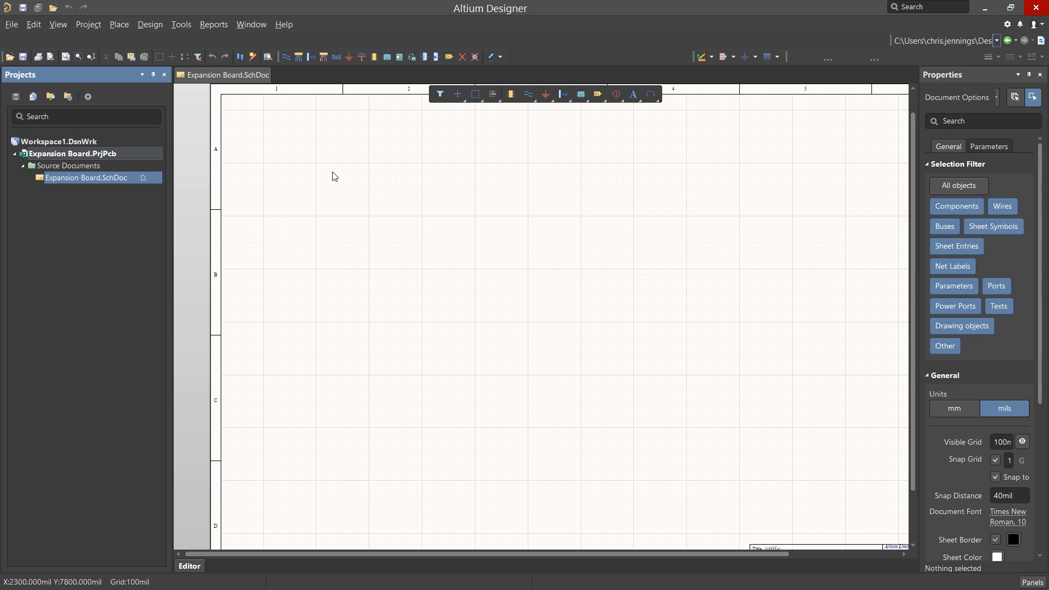
{"action": "mouse_move", "coordinate": [329, 179]}
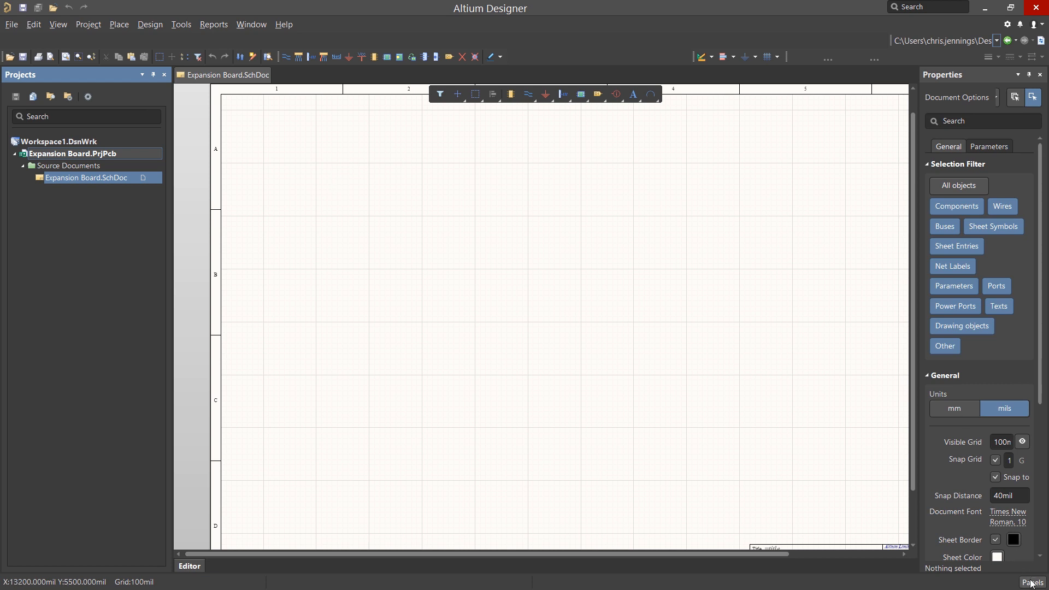
{"action": "left_click", "coordinate": [1034, 582]}
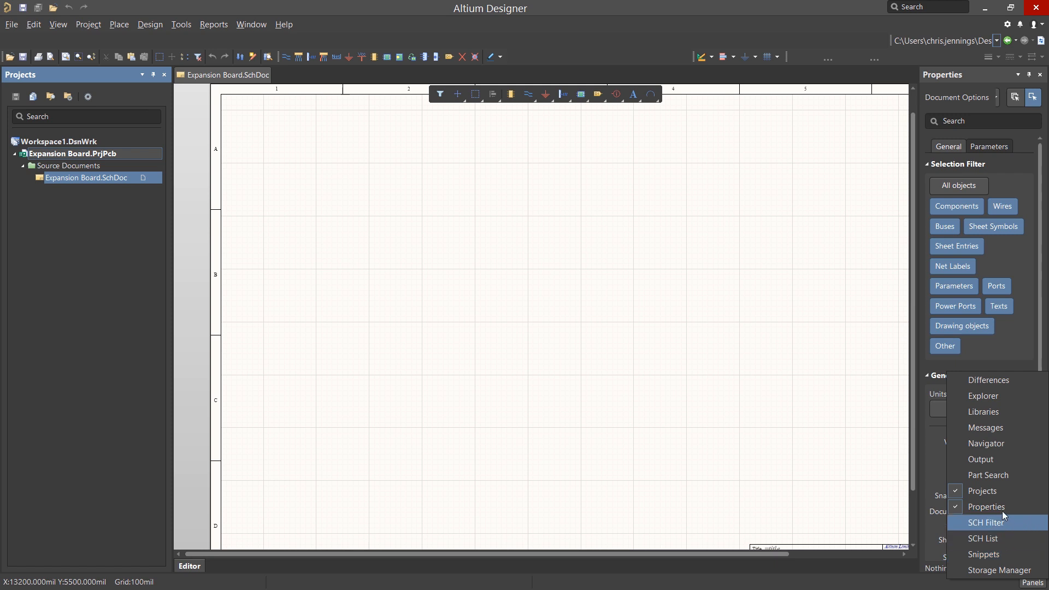
{"action": "mouse_move", "coordinate": [988, 506]}
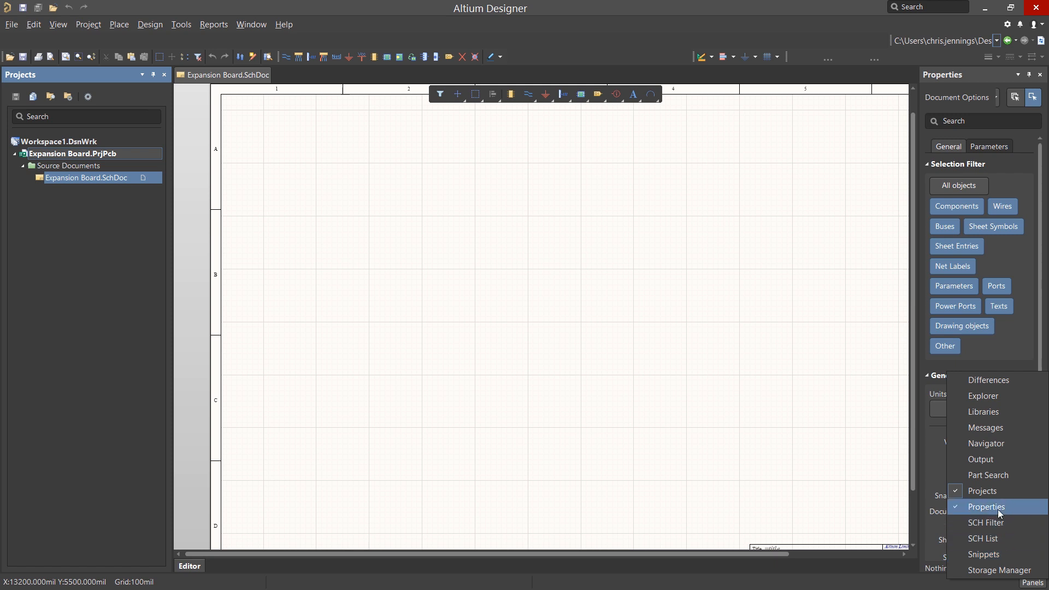
{"action": "mouse_move", "coordinate": [984, 491]}
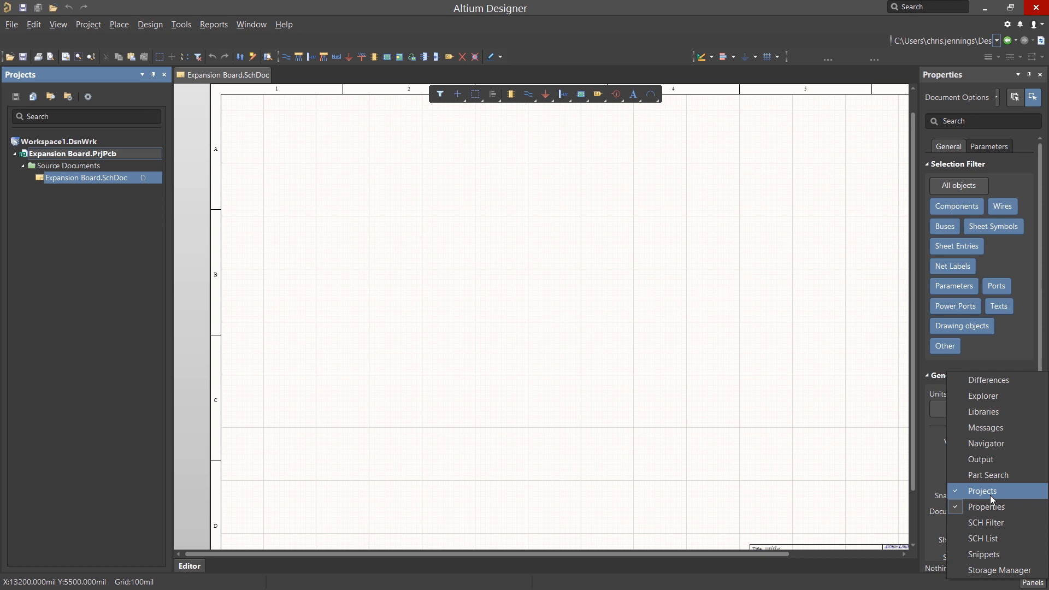
{"action": "mouse_move", "coordinate": [984, 412]}
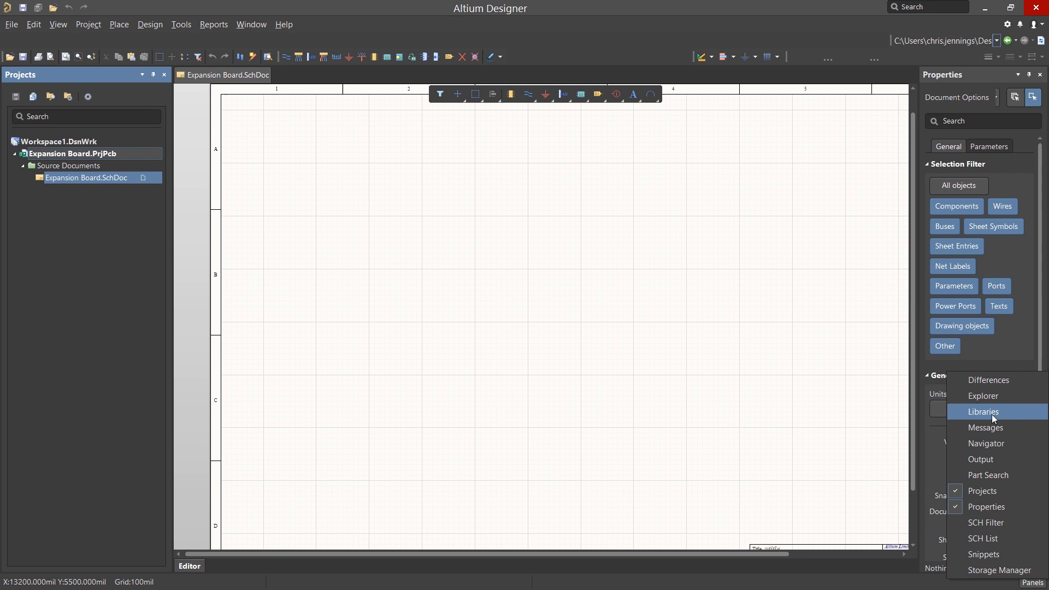
{"action": "mouse_move", "coordinate": [867, 483]}
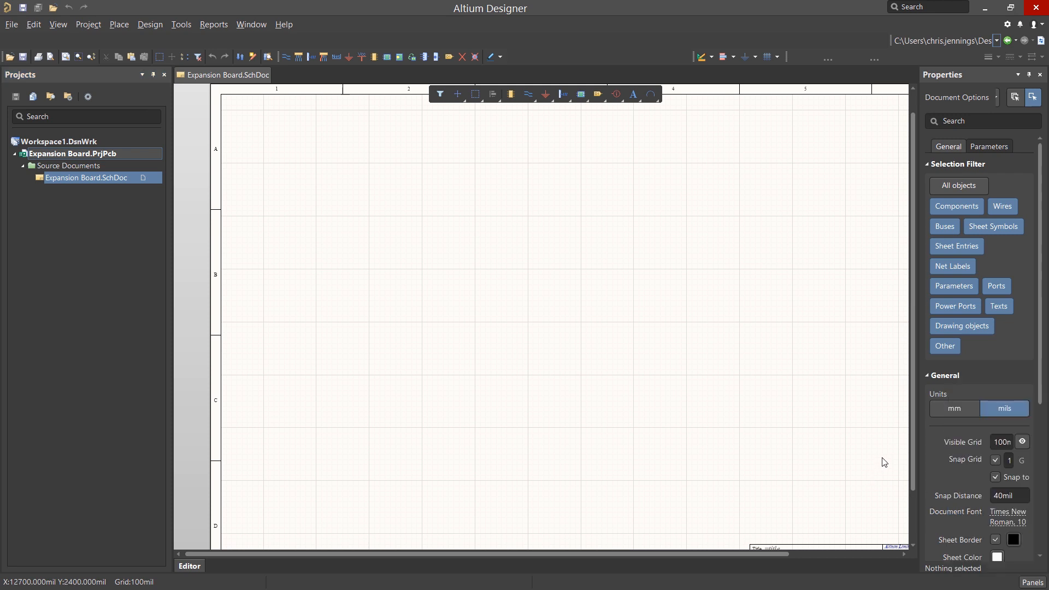
{"action": "mouse_move", "coordinate": [881, 442]}
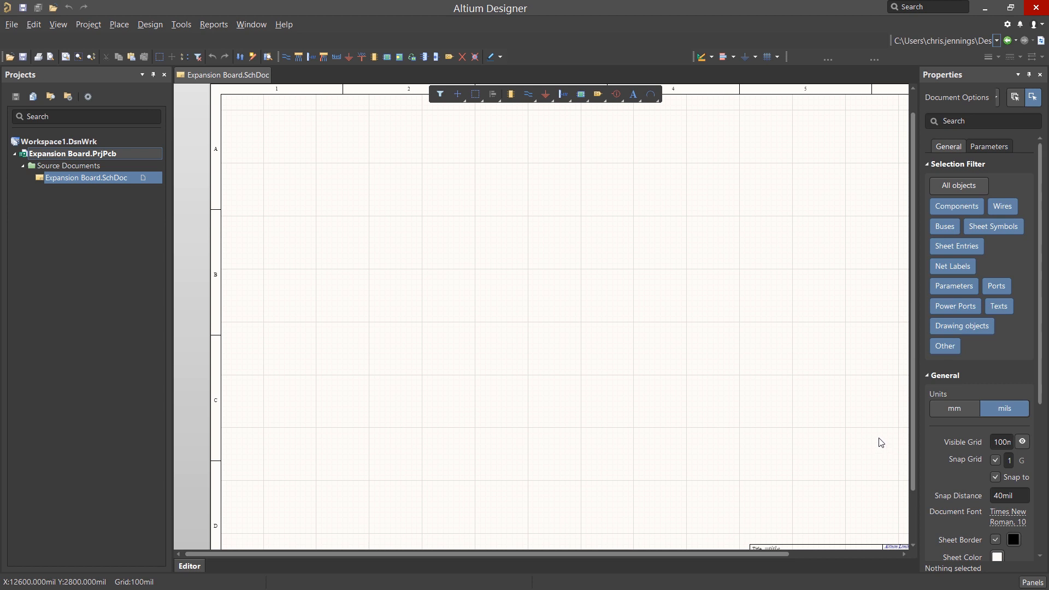
{"action": "mouse_move", "coordinate": [997, 80]}
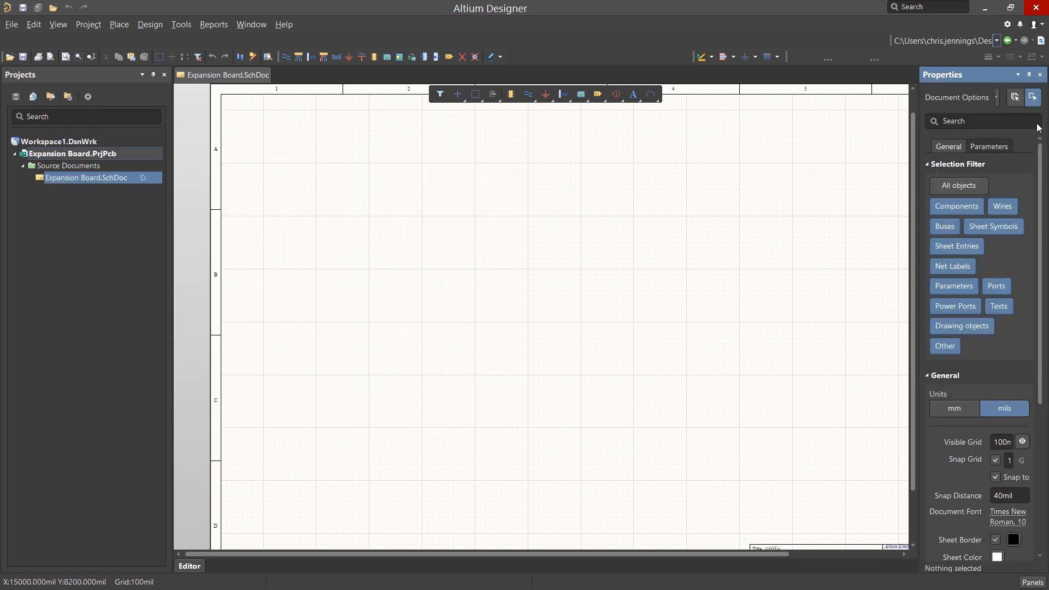
{"action": "left_click", "coordinate": [1030, 74]}
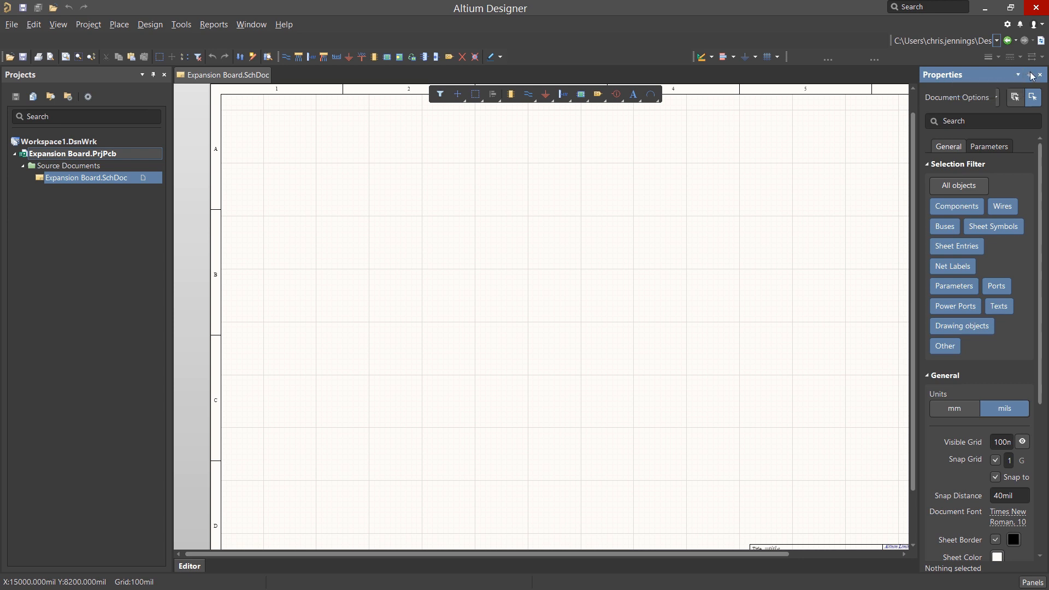
{"action": "left_click", "coordinate": [1040, 74]}
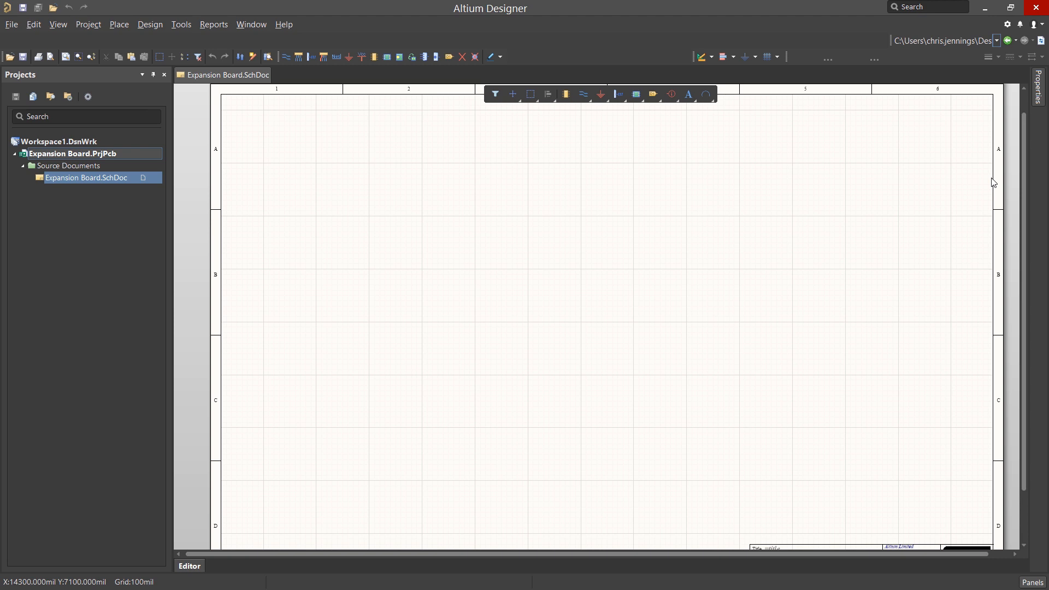
{"action": "left_click", "coordinate": [1038, 80]}
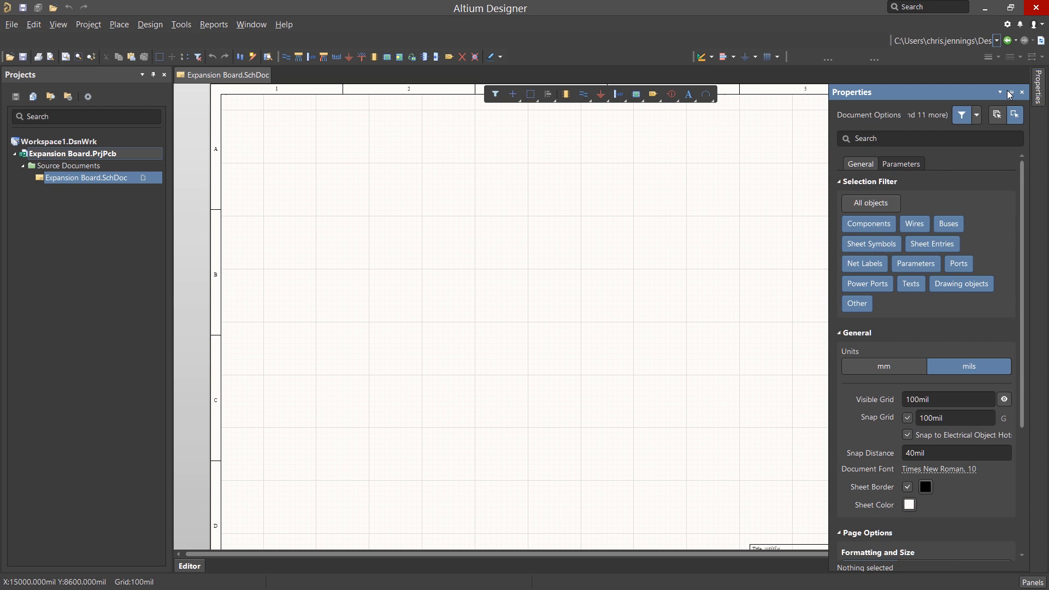
{"action": "left_click", "coordinate": [1021, 92]}
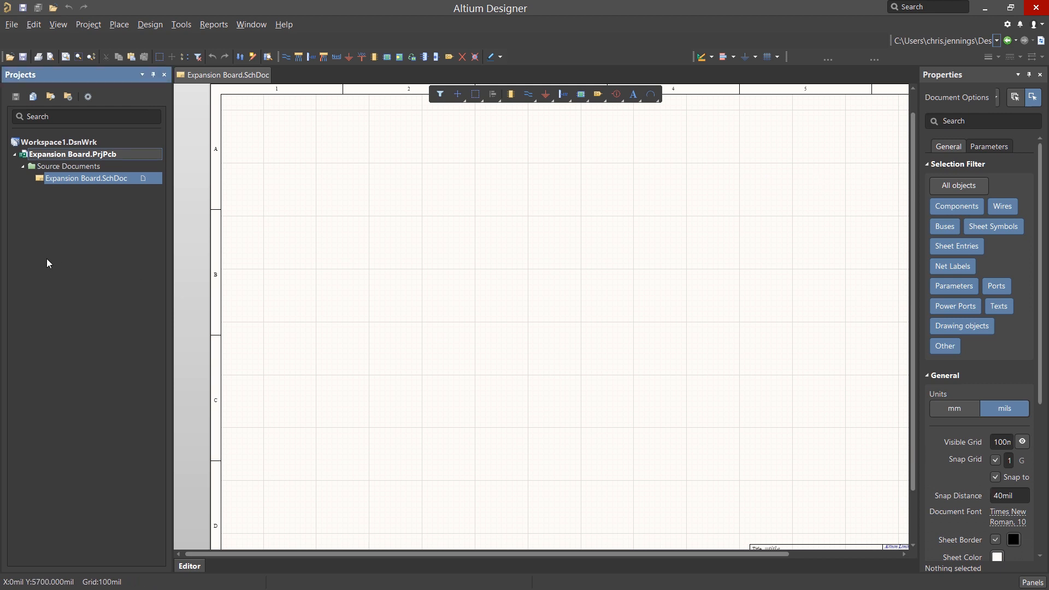
{"action": "mouse_move", "coordinate": [30, 238]}
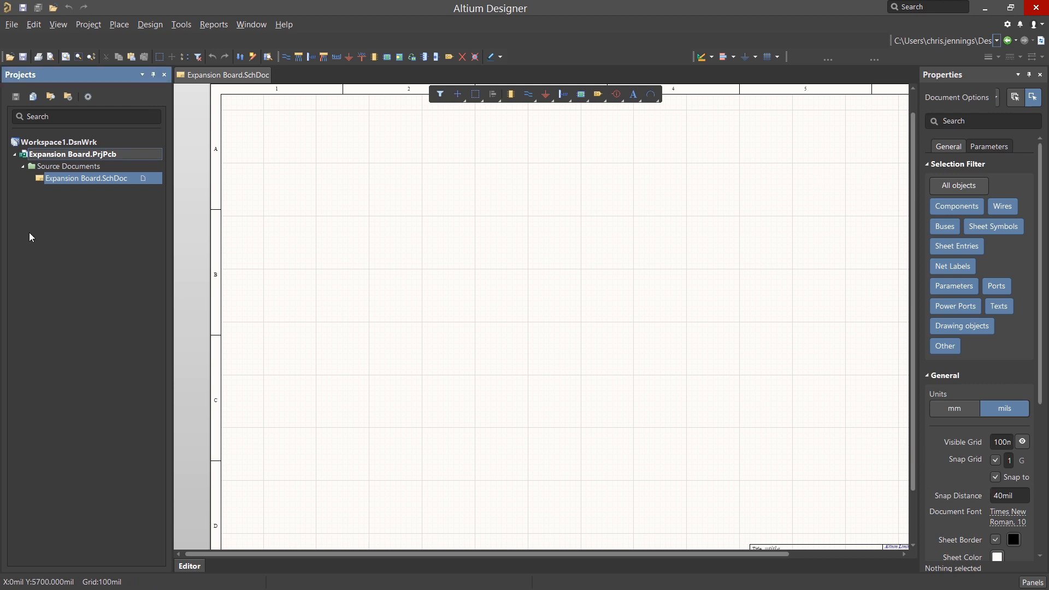
{"action": "mouse_move", "coordinate": [75, 217]}
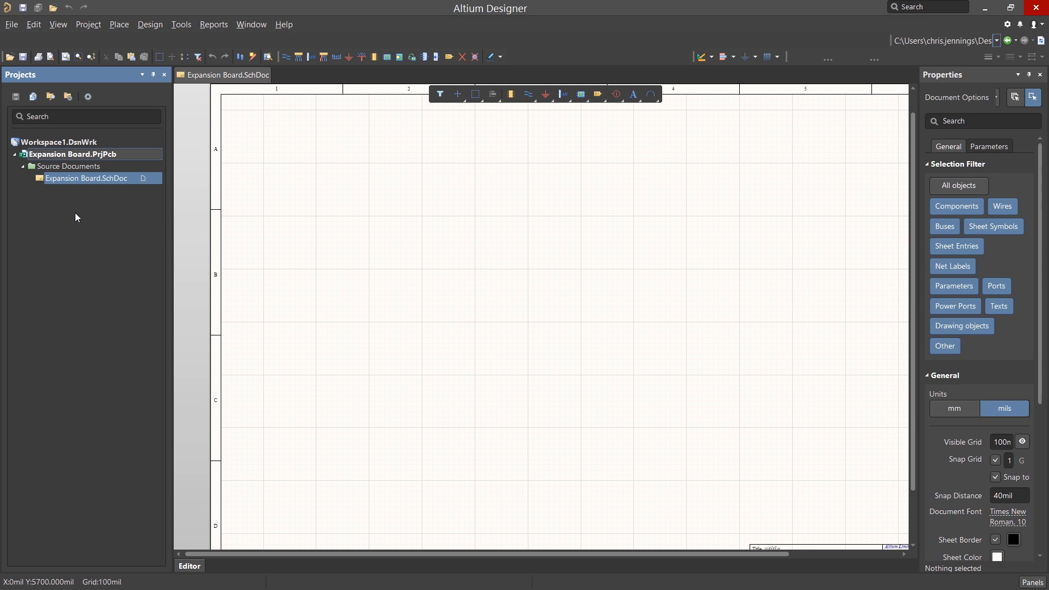
Step: Show the Expansion Board project's actions to add a new document
{"action": "right_click", "coordinate": [72, 154]}
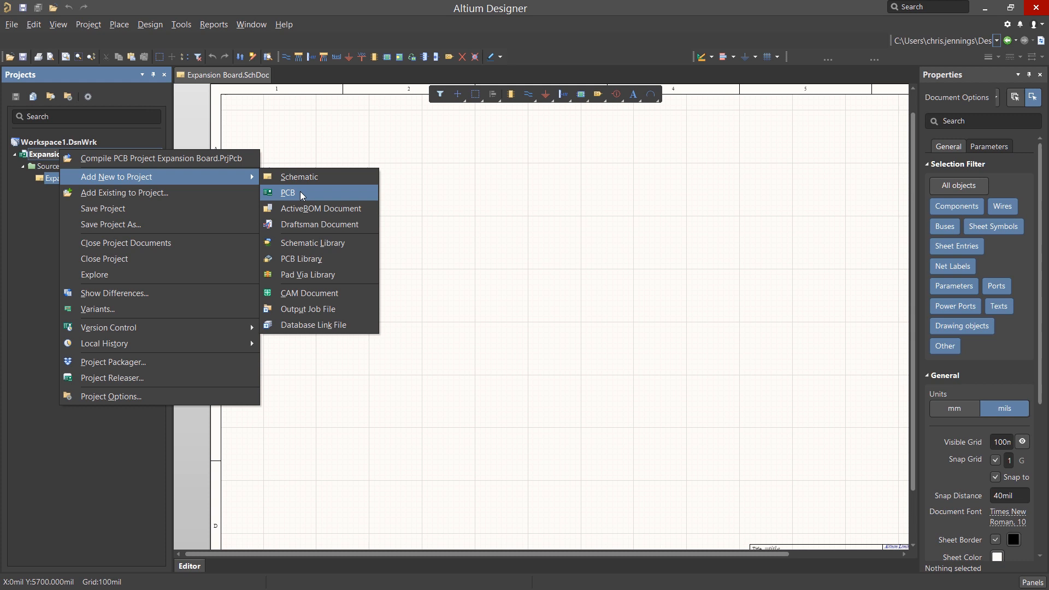
Step: Add a new PCB document and save it as Expansion Board.PcbDoc in the project folder
{"action": "left_click", "coordinate": [288, 193]}
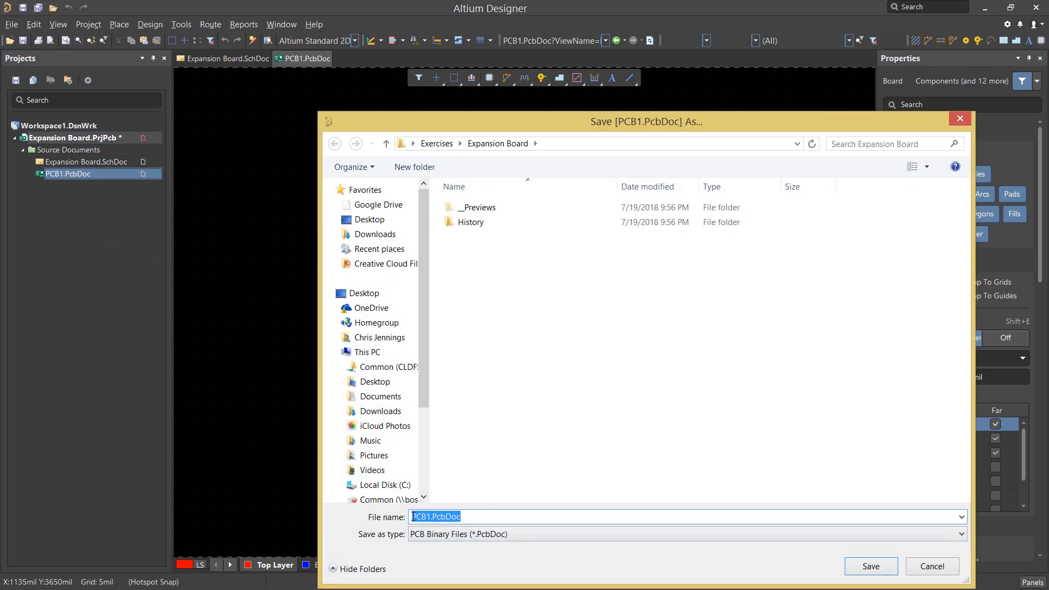
{"action": "left_click", "coordinate": [870, 566]}
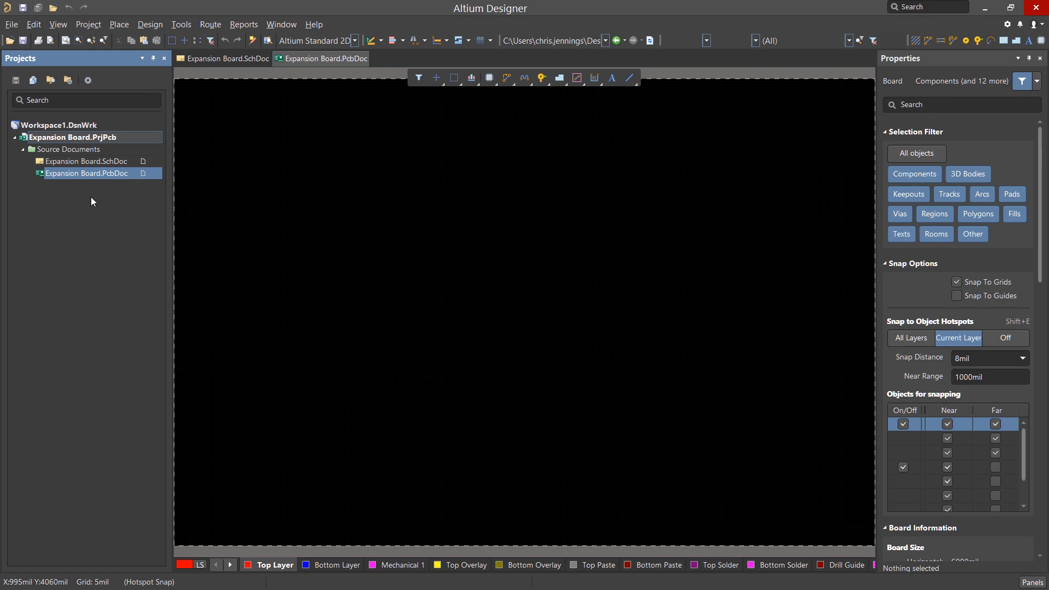
{"action": "mouse_move", "coordinate": [70, 207]}
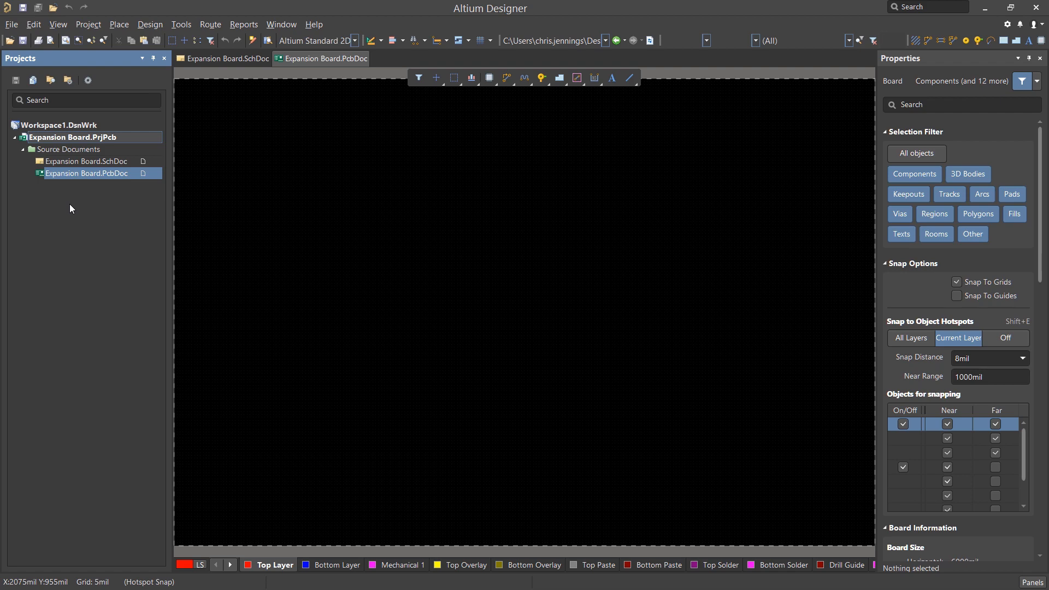
{"action": "mouse_move", "coordinate": [135, 199]}
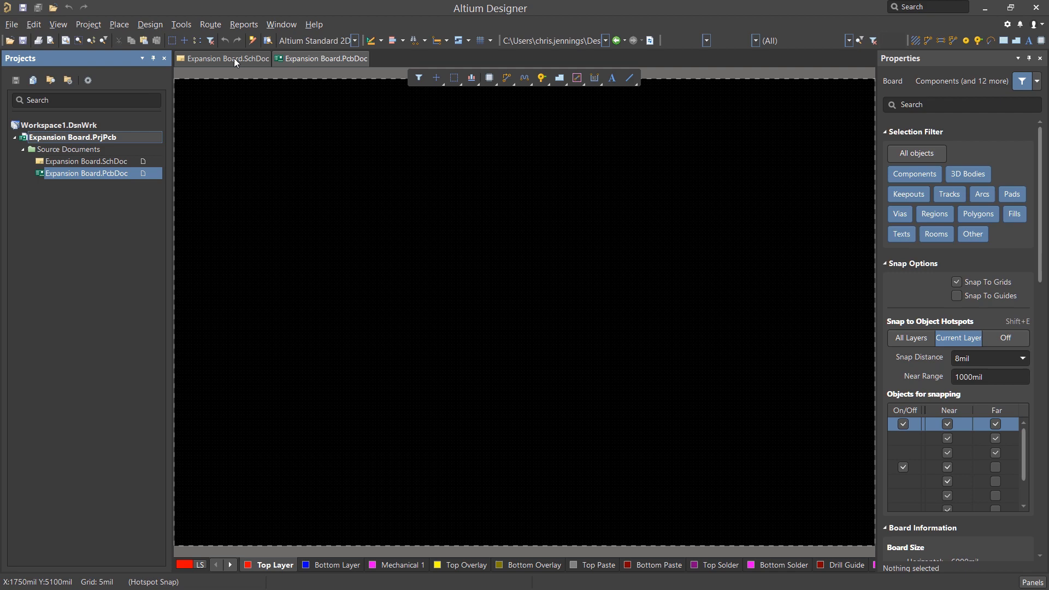
{"action": "left_click", "coordinate": [228, 58]}
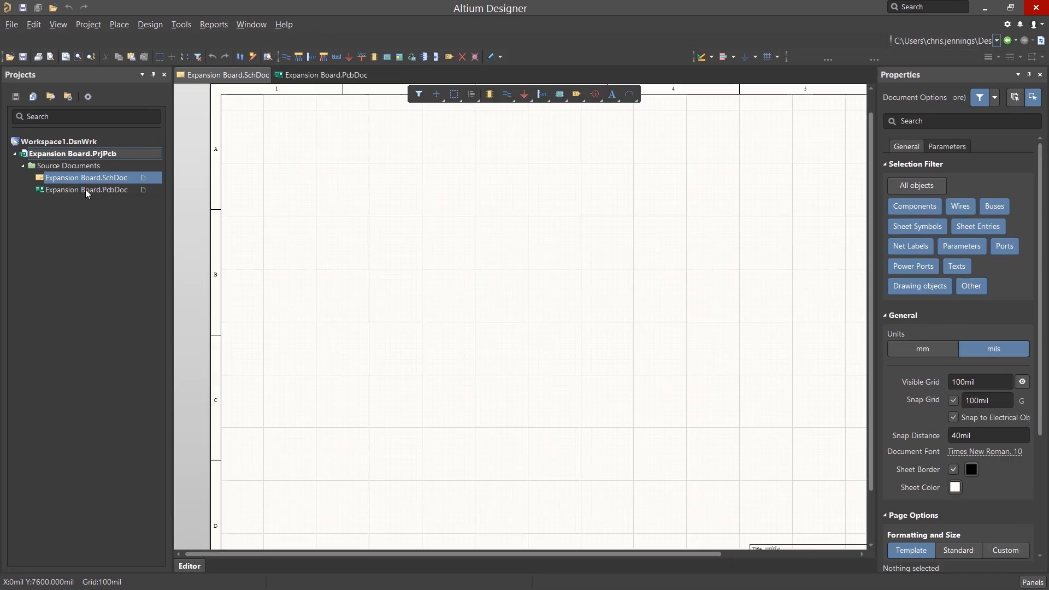
{"action": "left_click", "coordinate": [325, 58]}
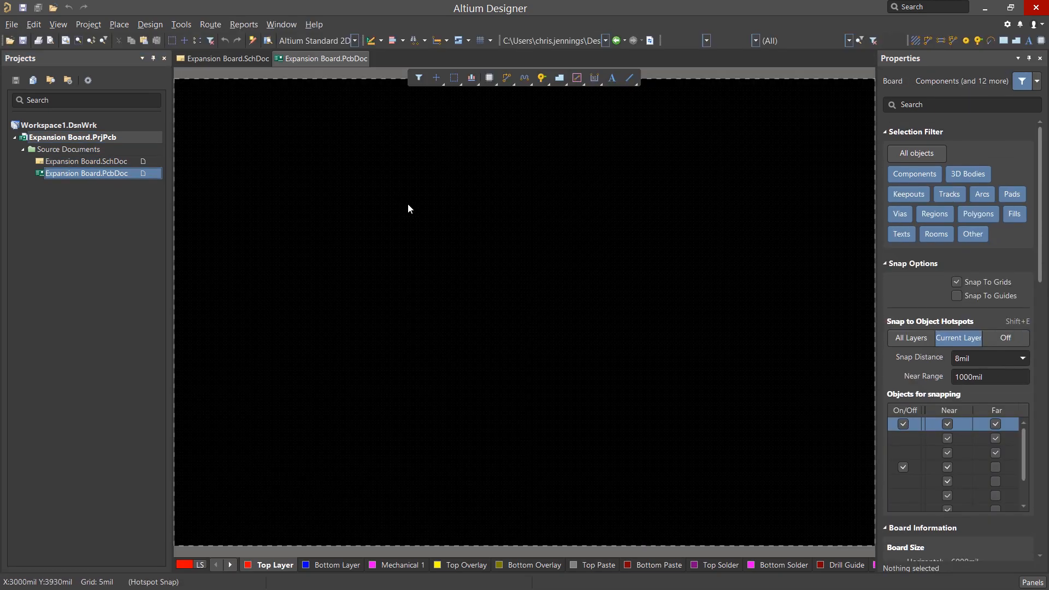
{"action": "mouse_move", "coordinate": [409, 210]}
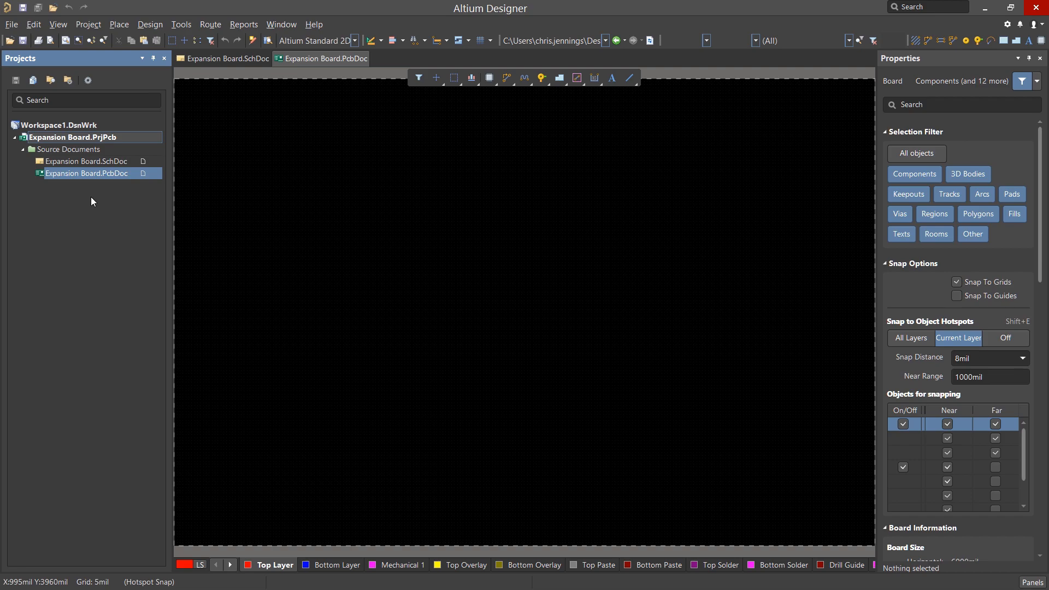
{"action": "mouse_move", "coordinate": [341, 130]}
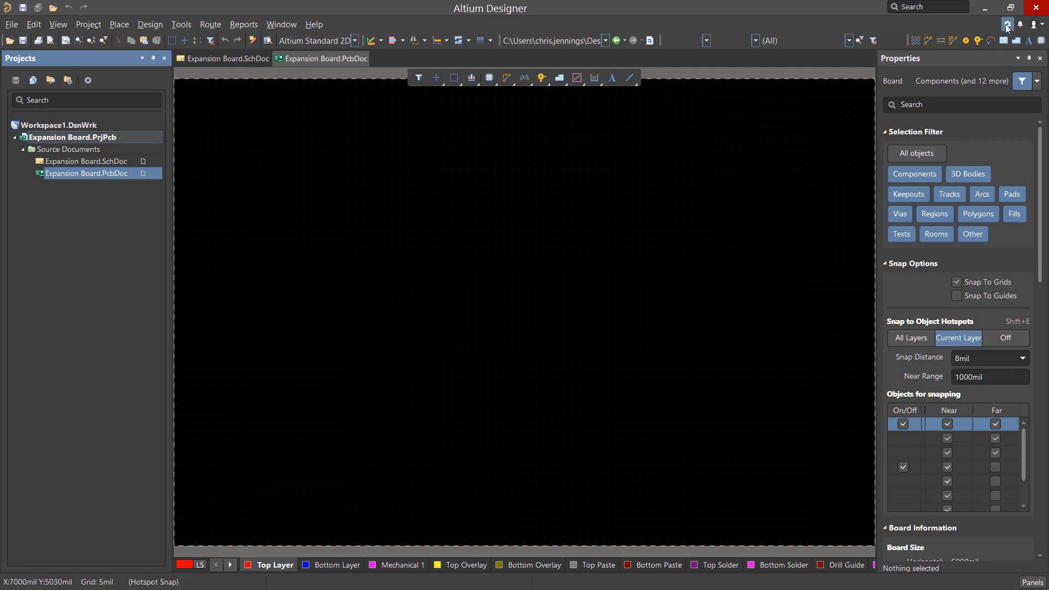
Step: Review System General, View, Account Management, Navigation and PCB Editor General preferences without changes
{"action": "left_click", "coordinate": [1007, 26]}
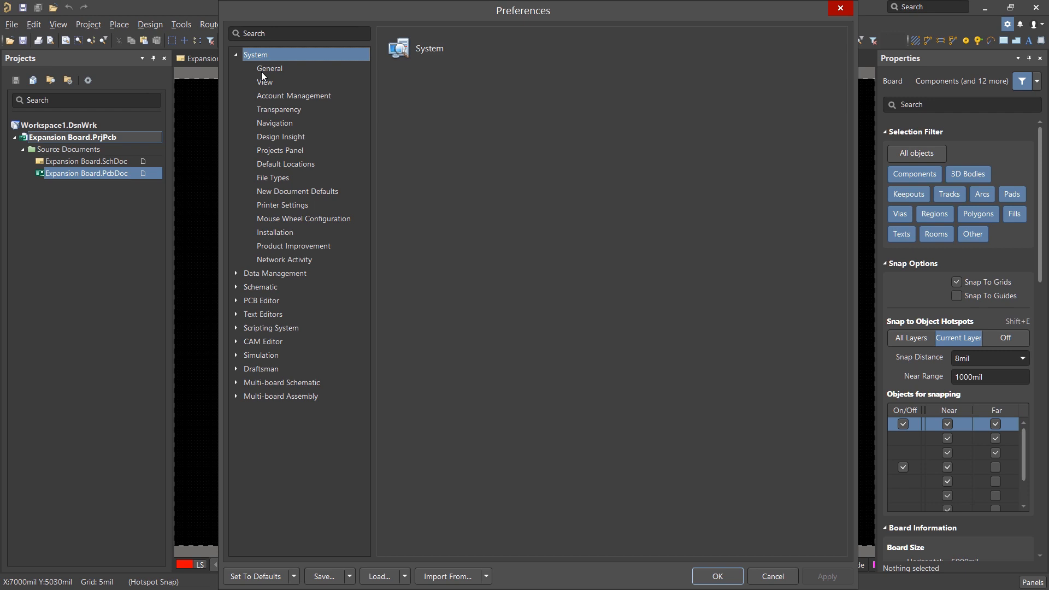
{"action": "left_click", "coordinate": [269, 68]}
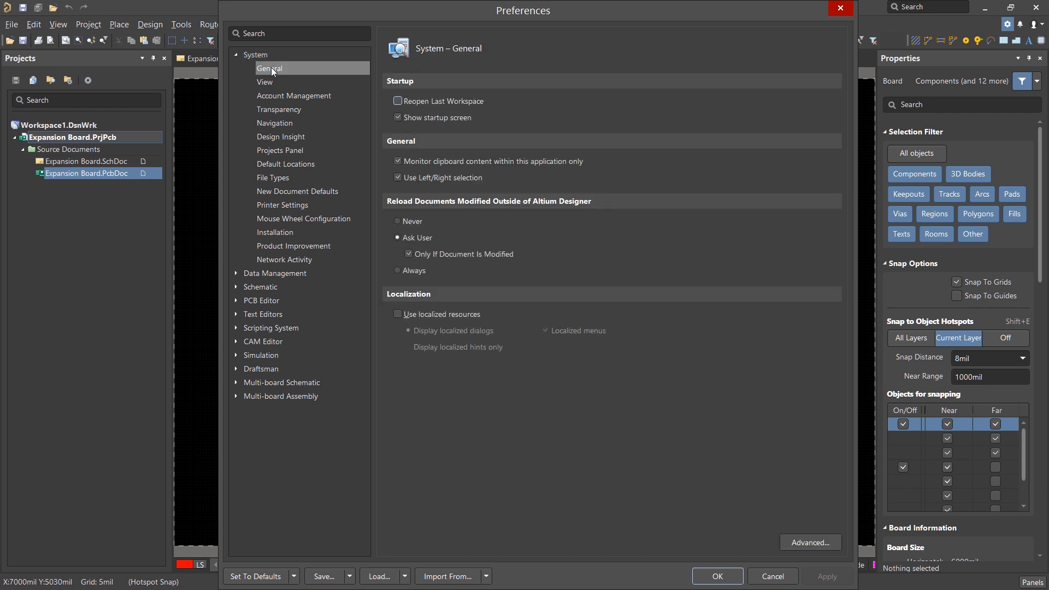
{"action": "left_click", "coordinate": [265, 82]}
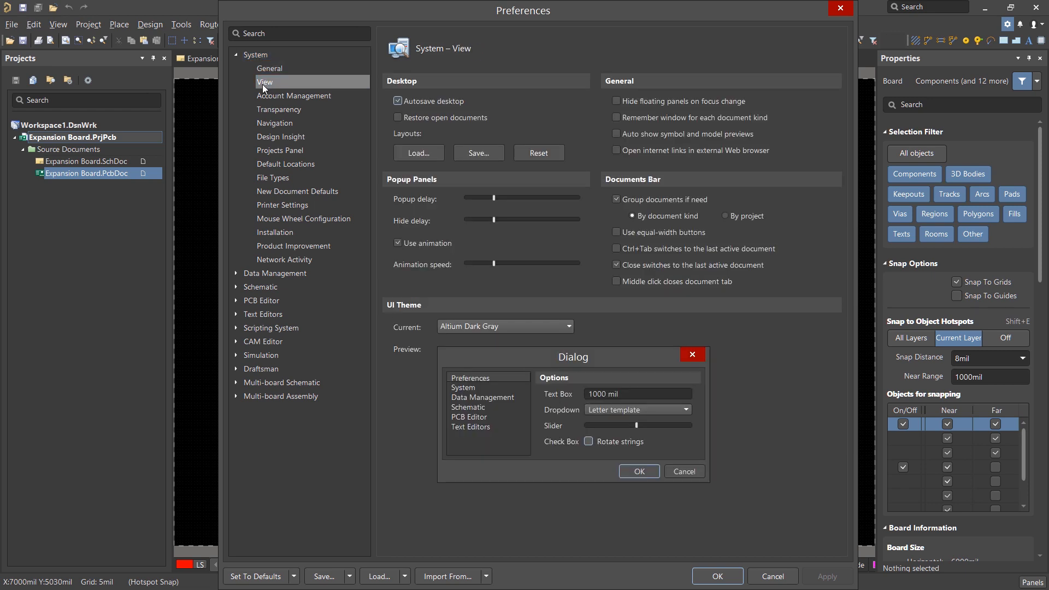
{"action": "left_click", "coordinate": [293, 96]}
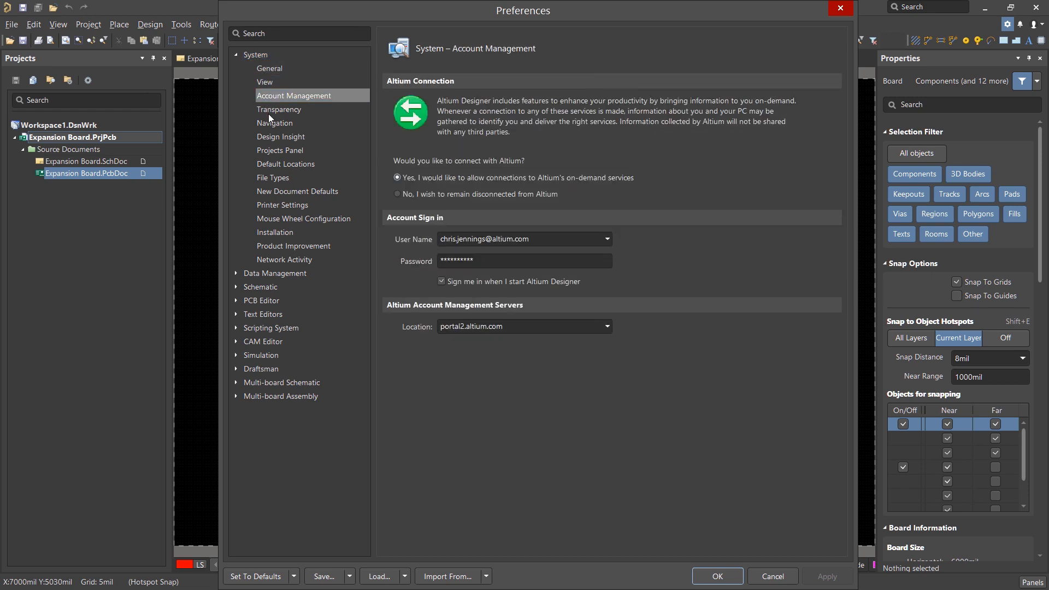
{"action": "left_click", "coordinate": [275, 124]}
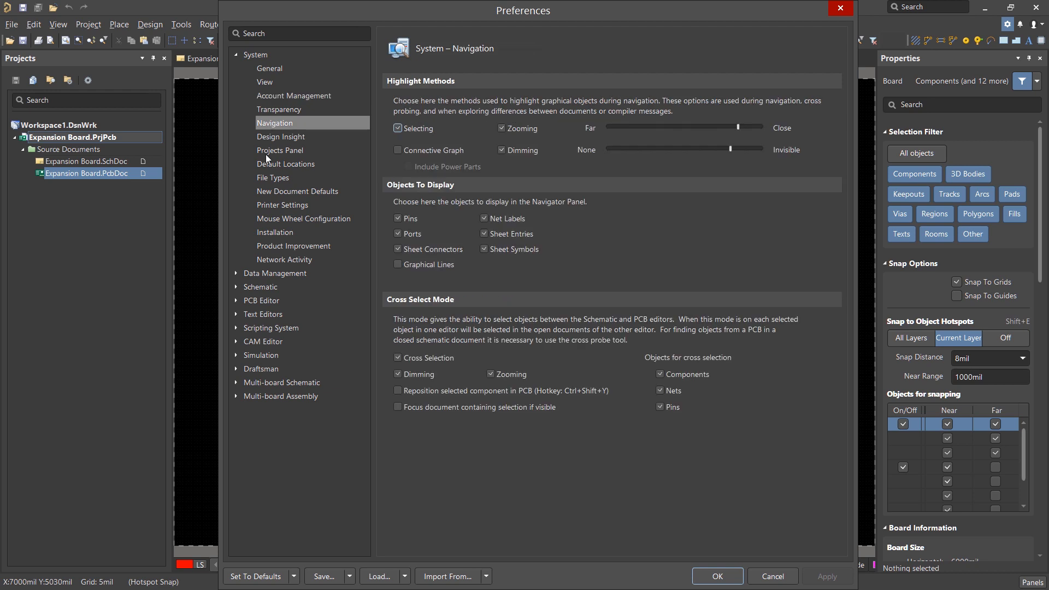
{"action": "mouse_move", "coordinate": [261, 290]}
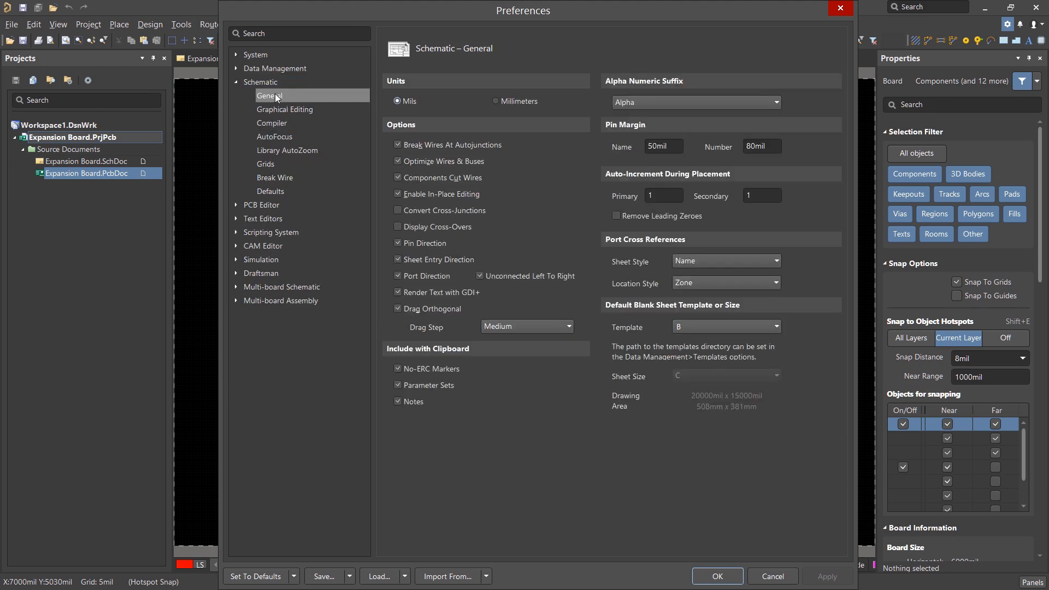
{"action": "left_click", "coordinate": [285, 110]}
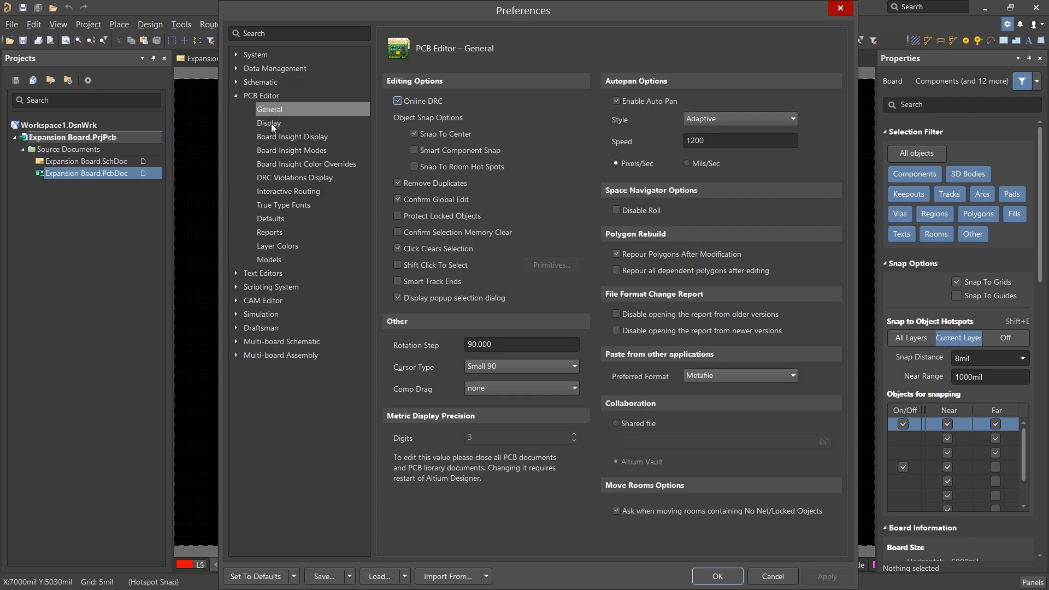
{"action": "mouse_move", "coordinate": [625, 407]}
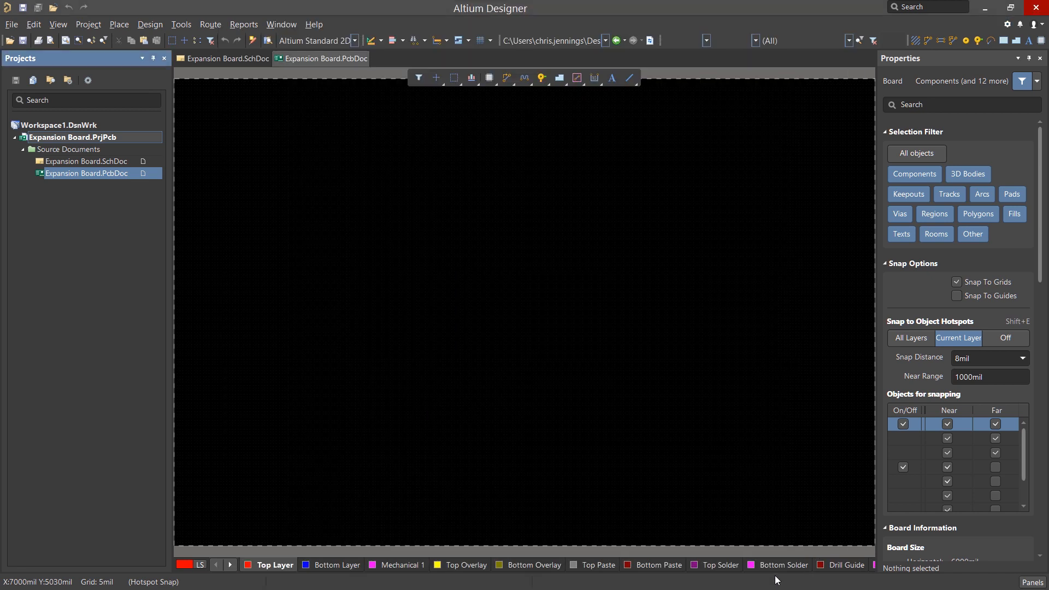
{"action": "mouse_move", "coordinate": [680, 523]}
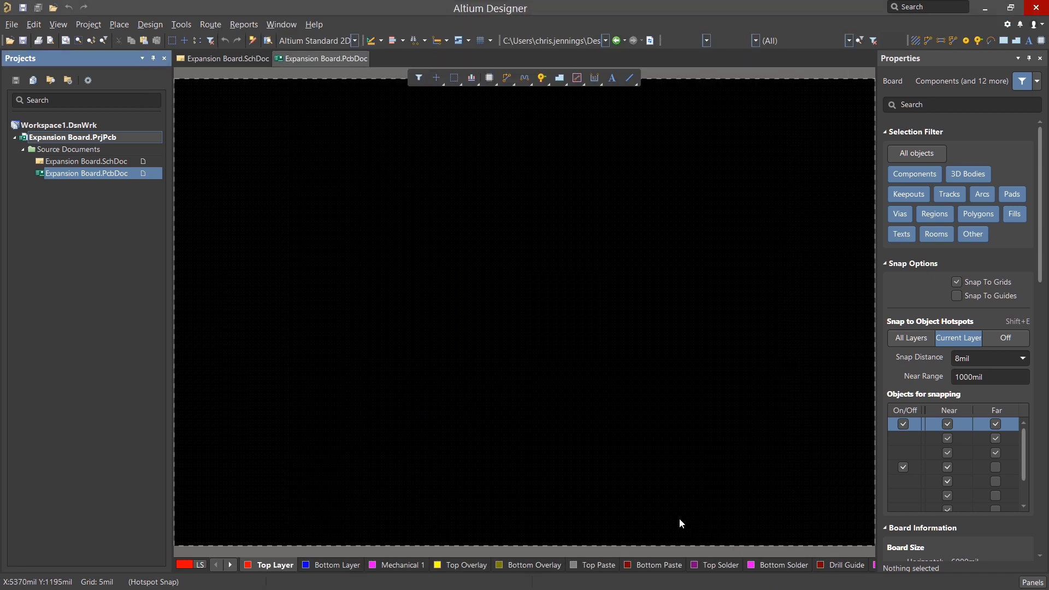
{"action": "mouse_move", "coordinate": [562, 438]}
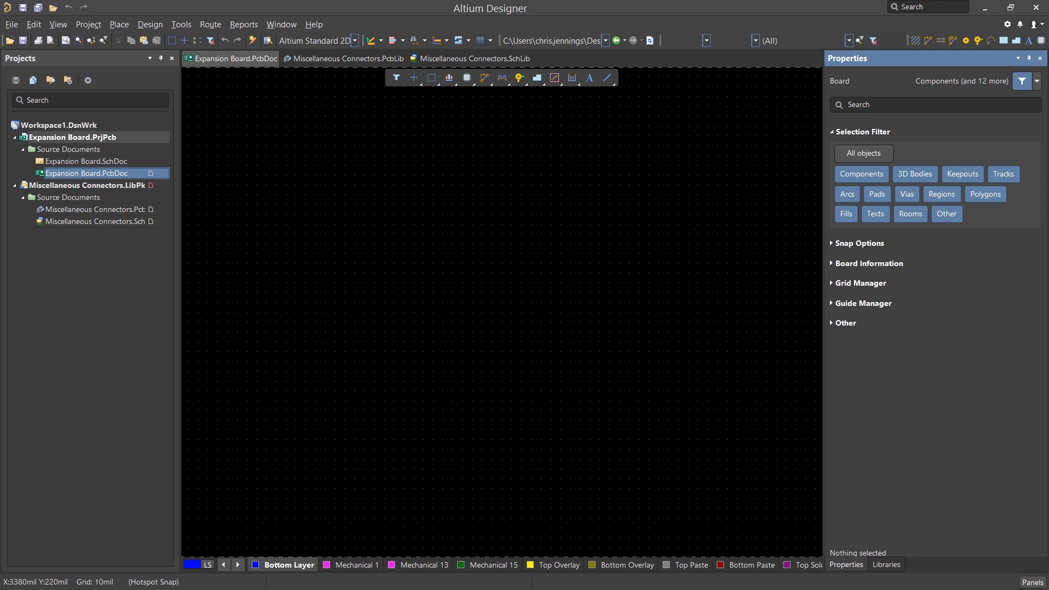
{"action": "mouse_move", "coordinate": [794, 587]}
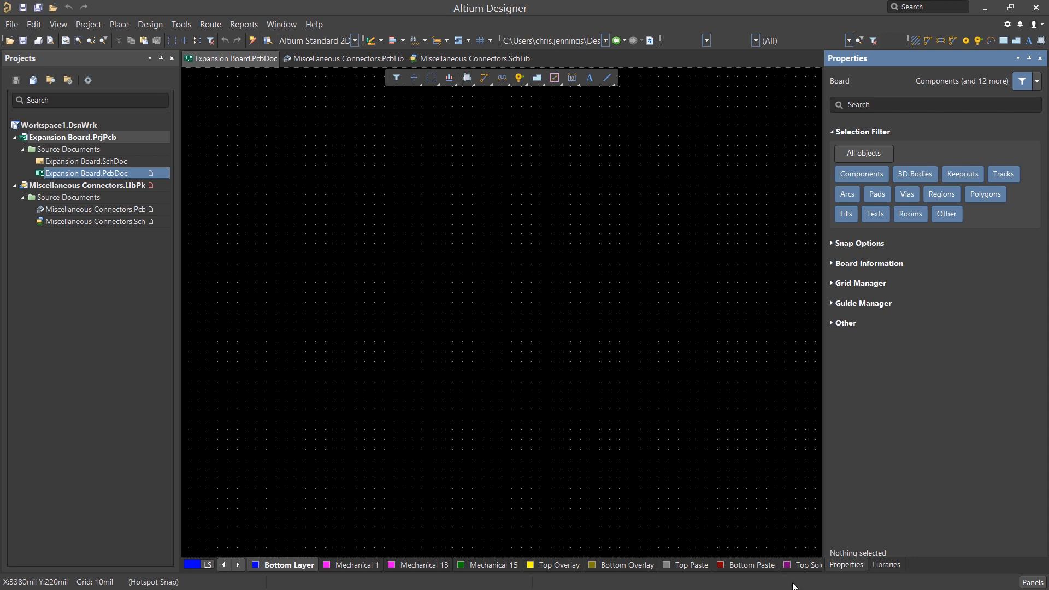
Step: Show the Libraries panel with Miscellaneous Connectors.IntLib and switch to its SchLib
{"action": "left_click", "coordinate": [1031, 582]}
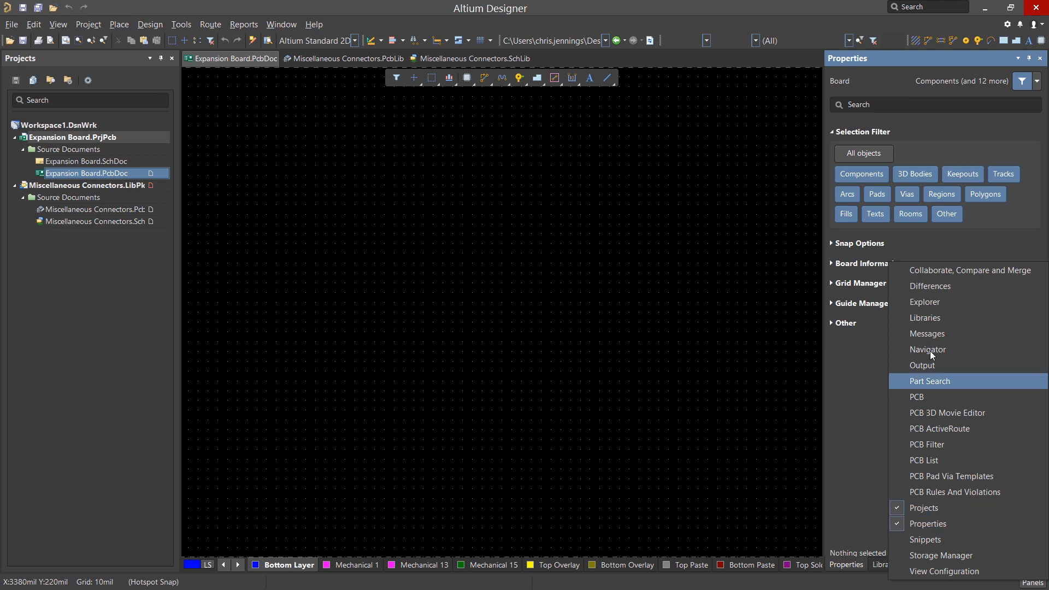
{"action": "left_click", "coordinate": [924, 318]}
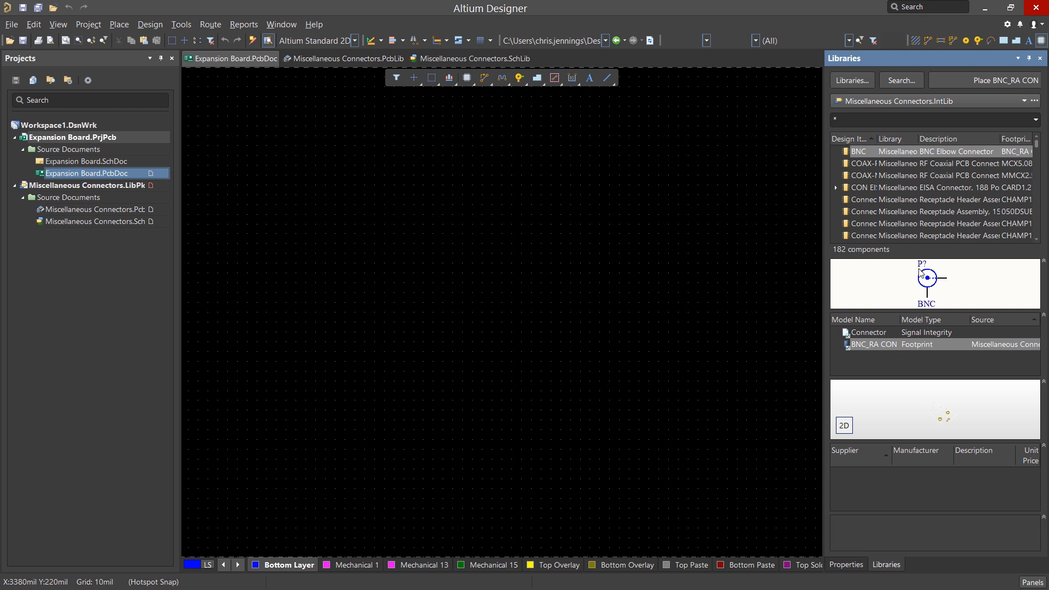
{"action": "mouse_move", "coordinate": [917, 277]}
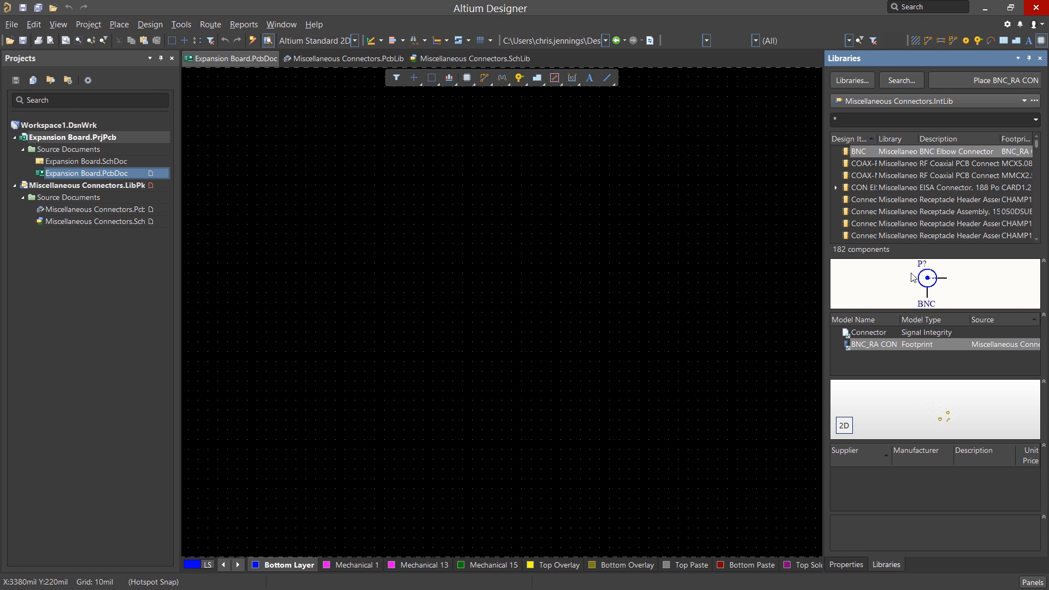
{"action": "mouse_move", "coordinate": [1004, 101]}
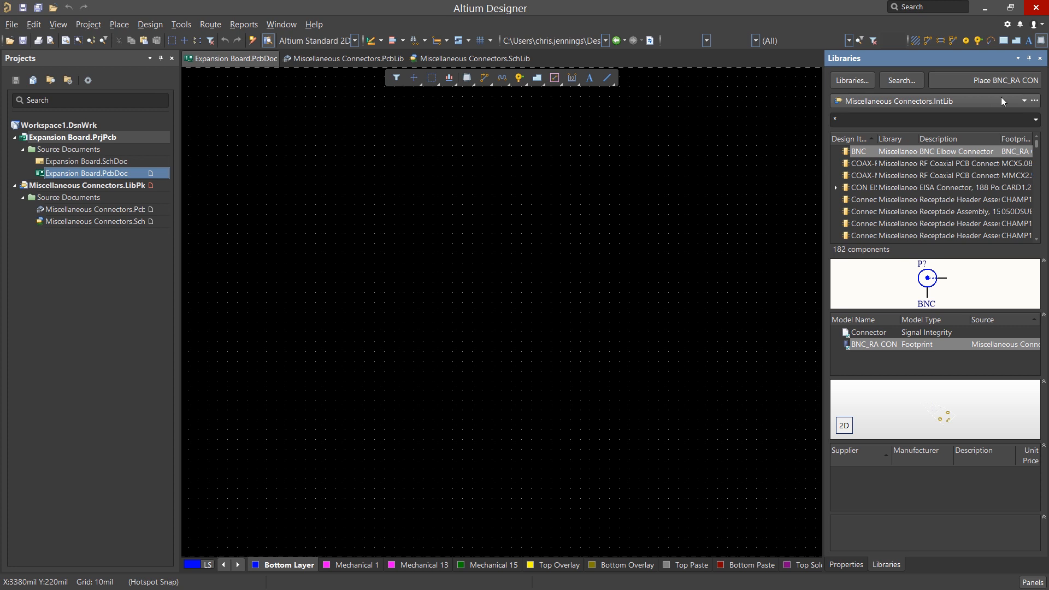
{"action": "left_click", "coordinate": [1033, 100]}
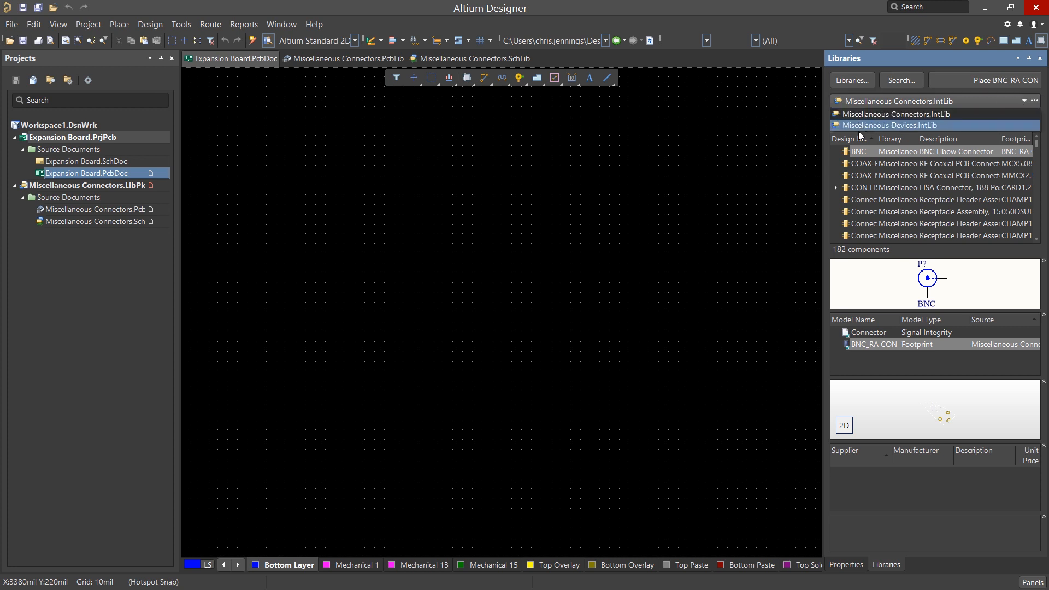
{"action": "left_click", "coordinate": [890, 114]}
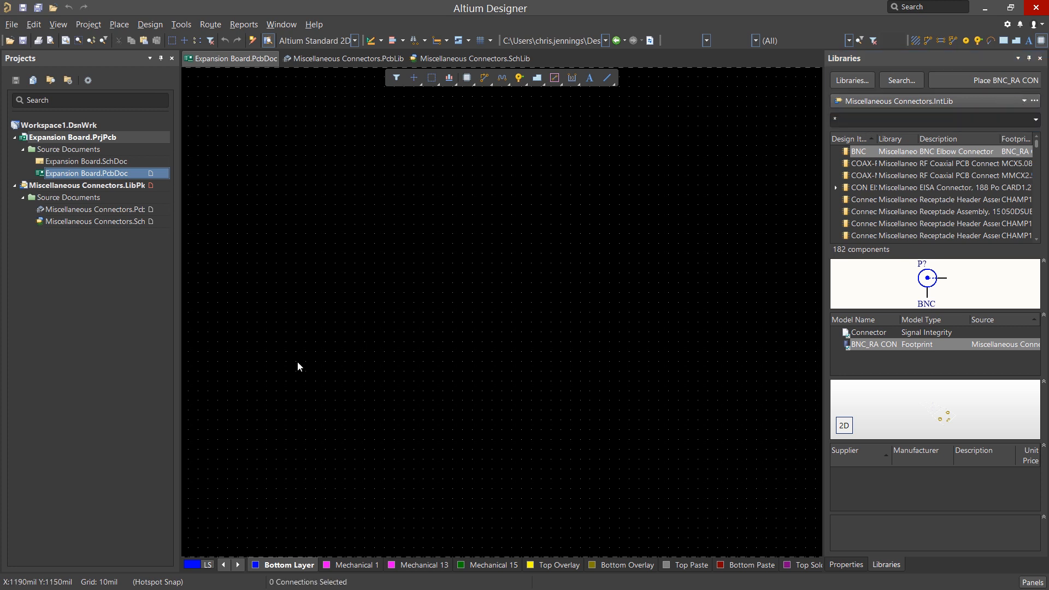
{"action": "left_click", "coordinate": [476, 58]}
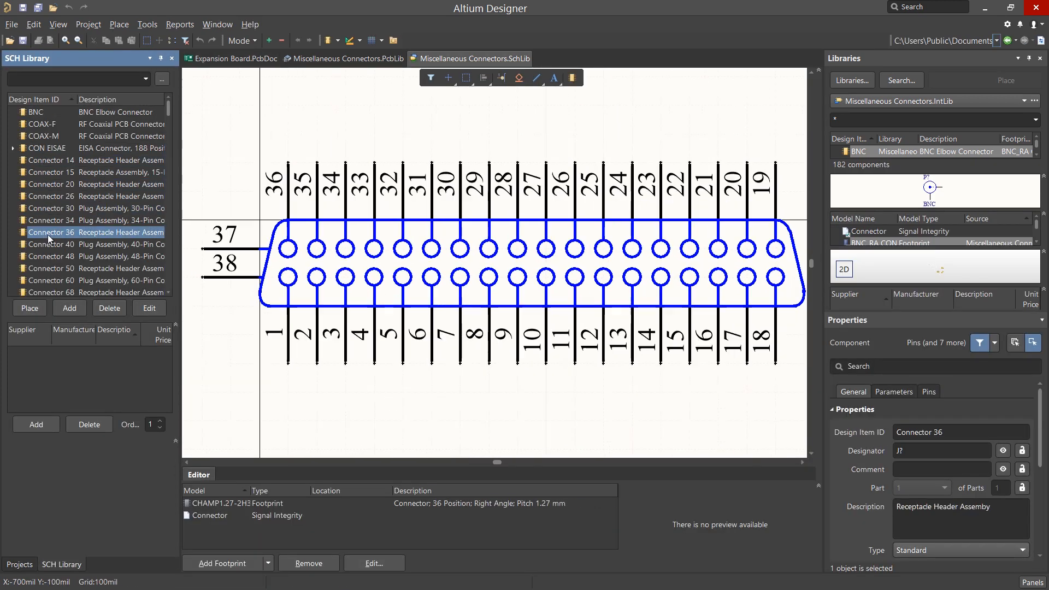
Step: View the Connector 36 symbol, then the HDR2X13_CEN footprint in the PcbLib
{"action": "left_click", "coordinate": [18, 564]}
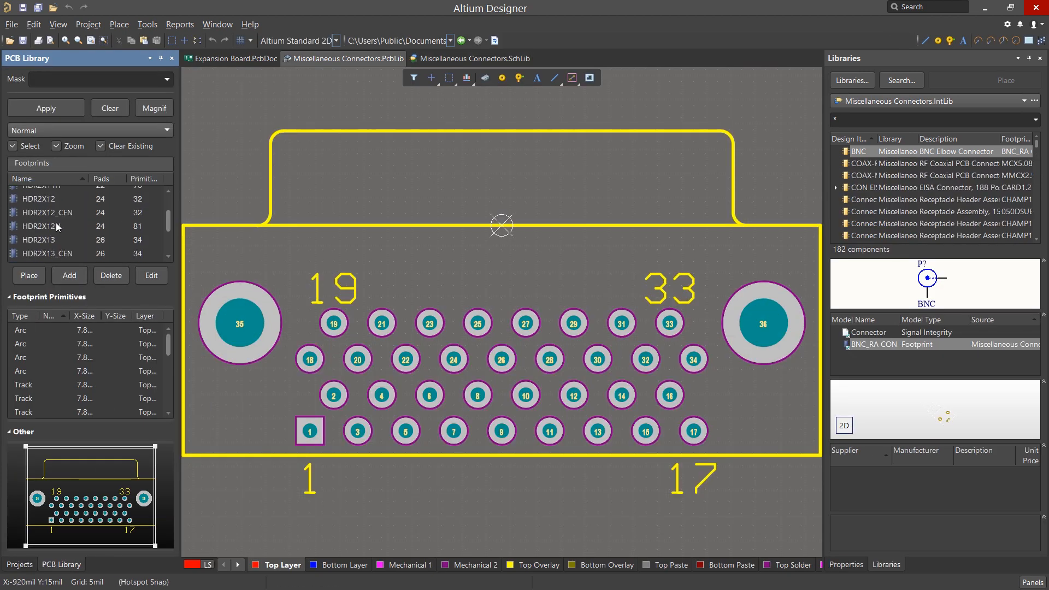
{"action": "left_click", "coordinate": [47, 252]}
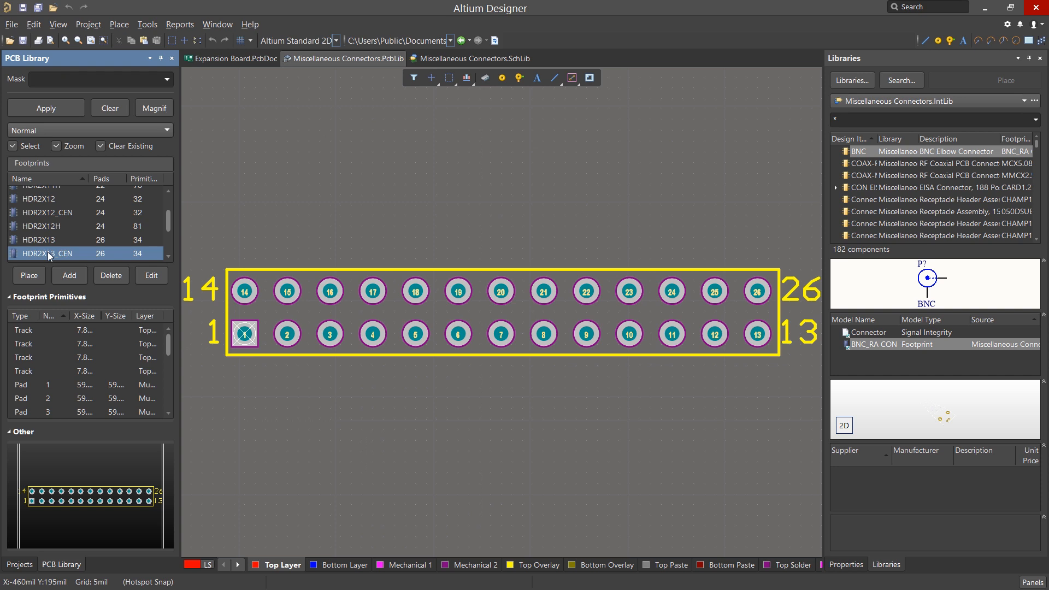
{"action": "mouse_move", "coordinate": [80, 243]}
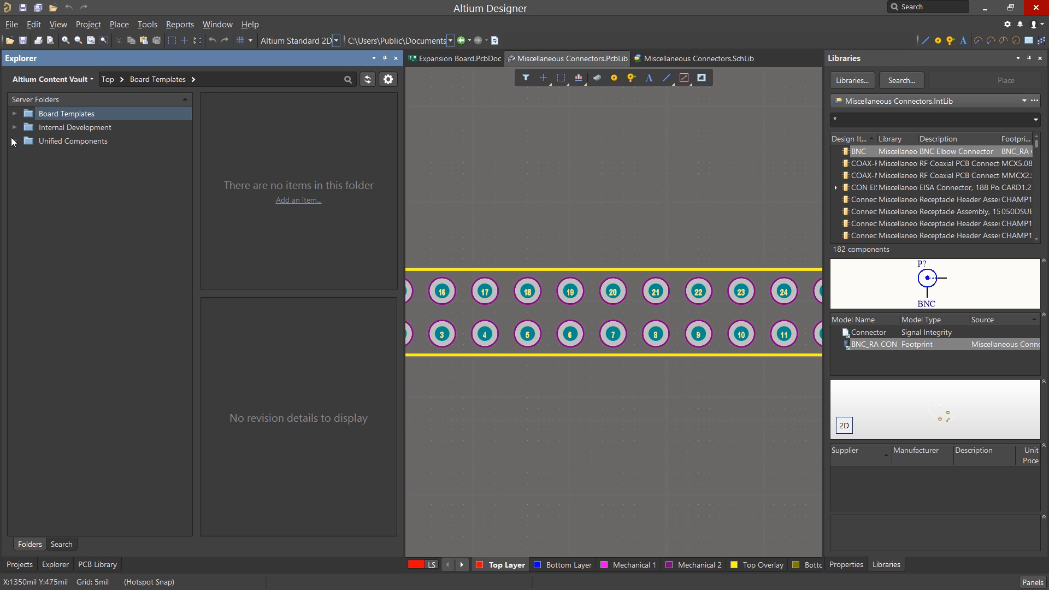
Step: Browse the Content Vault to Unified Components > Actel > Fusion, showing footprint and symbol models
{"action": "left_click", "coordinate": [15, 141]}
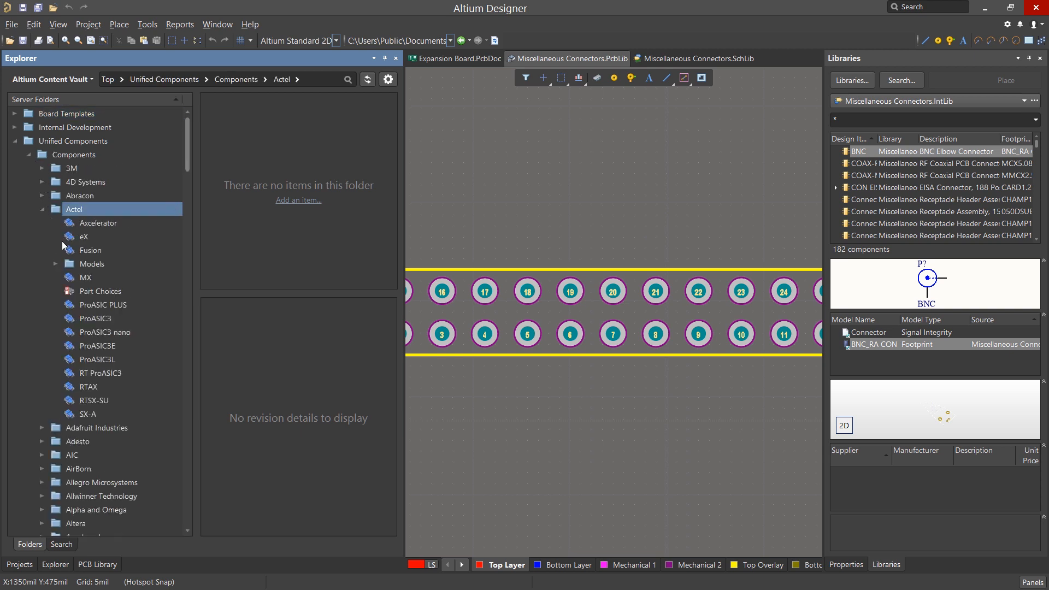
{"action": "left_click", "coordinate": [90, 249]}
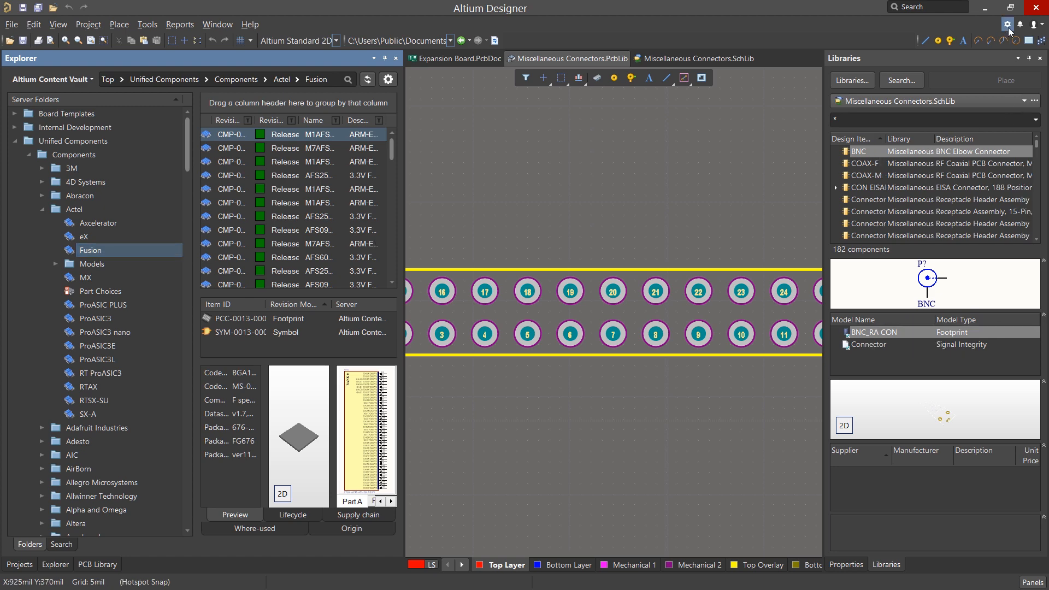
Step: Review Data Management > Installed Libraries, listing Miscellaneous Connectors.IntLib and Miscellaneous Devices.IntLib as activated
{"action": "left_click", "coordinate": [1007, 24]}
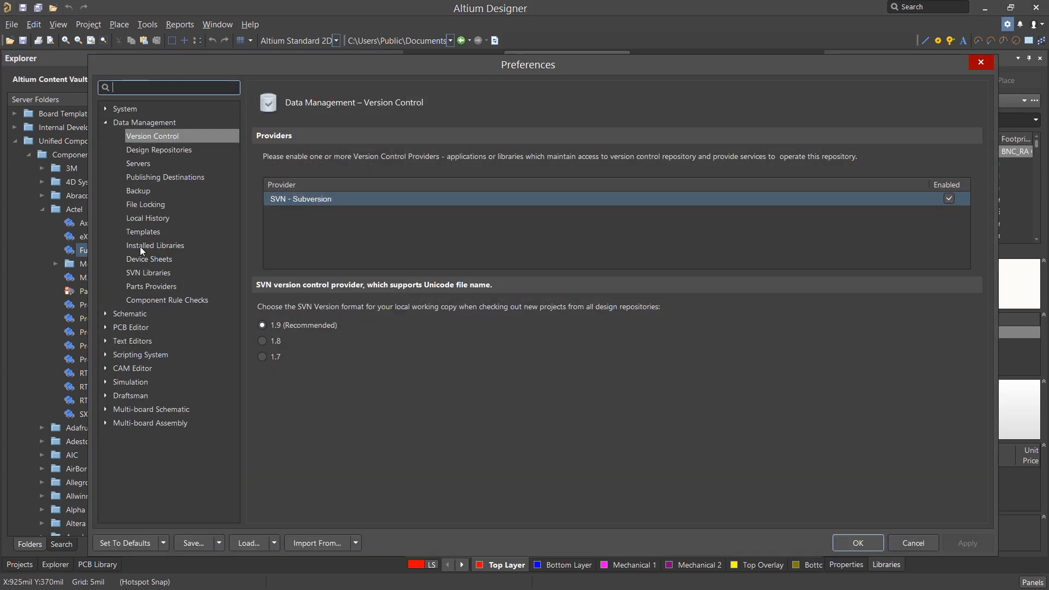
{"action": "left_click", "coordinate": [155, 245]}
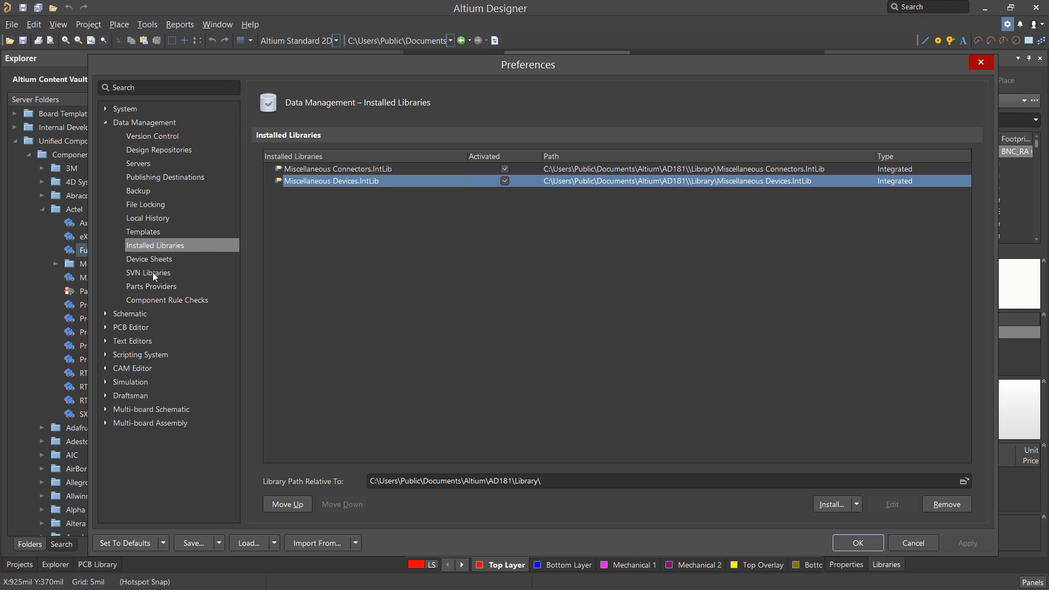
{"action": "left_click", "coordinate": [148, 273]}
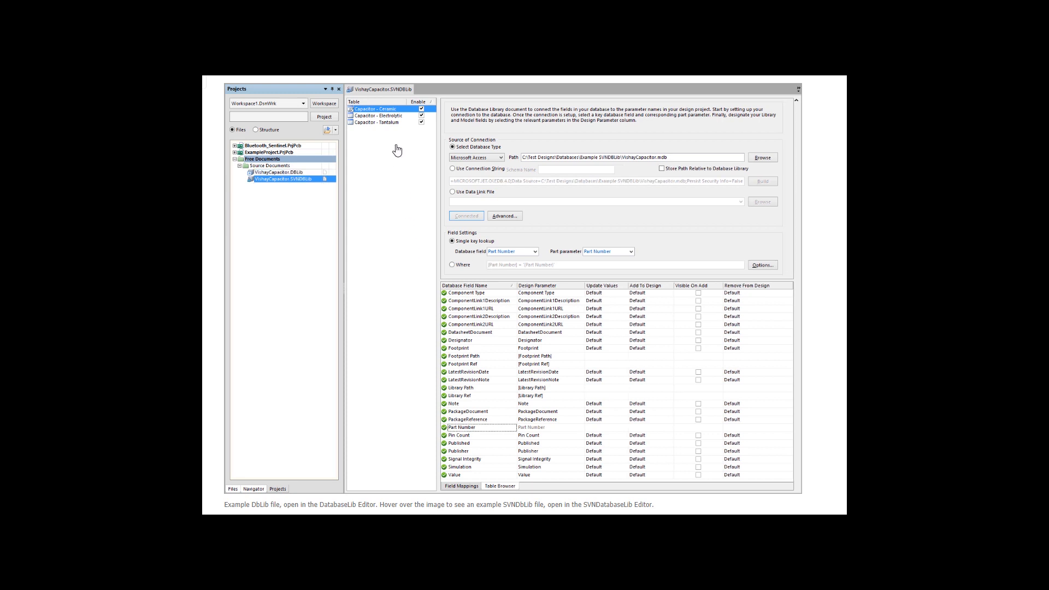
{"action": "mouse_move", "coordinate": [385, 134]}
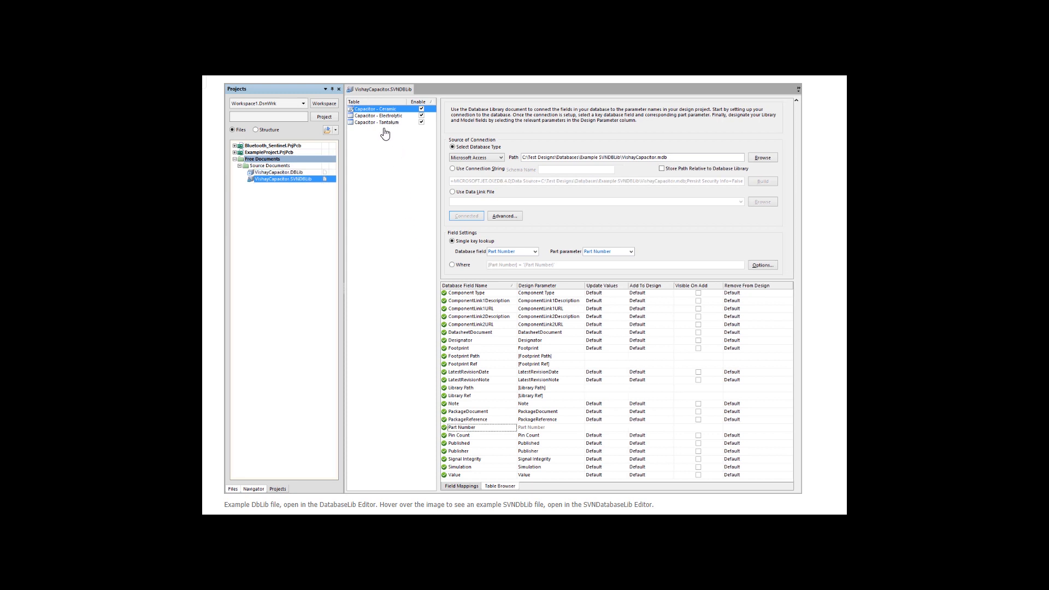
{"action": "mouse_move", "coordinate": [375, 198]}
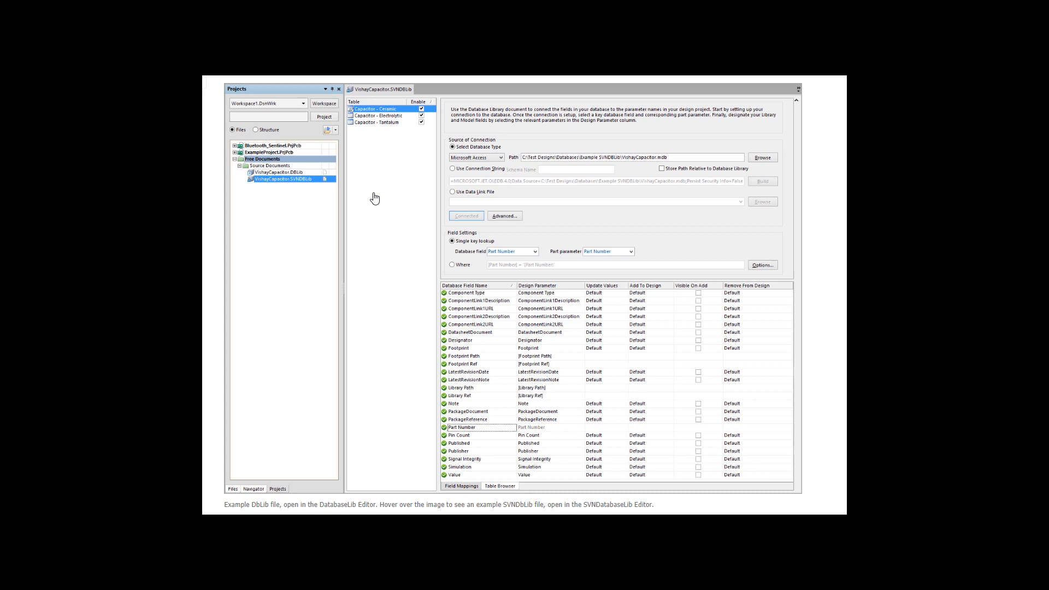